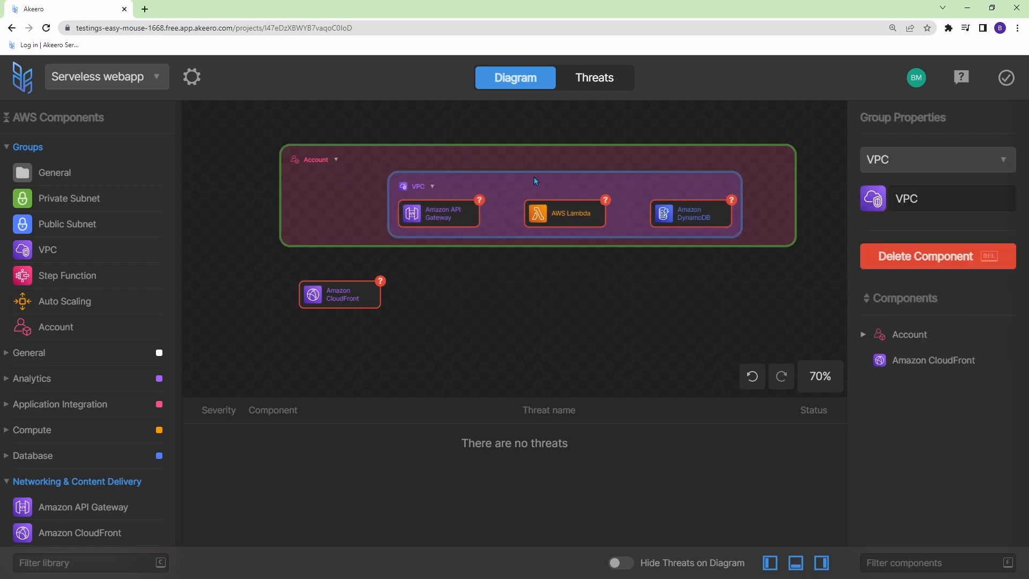
# Step: Move CloudFront into the Account group and connect Internet to CloudFront
pyautogui.moveTo(339, 293); pyautogui.dragTo(375, 285)
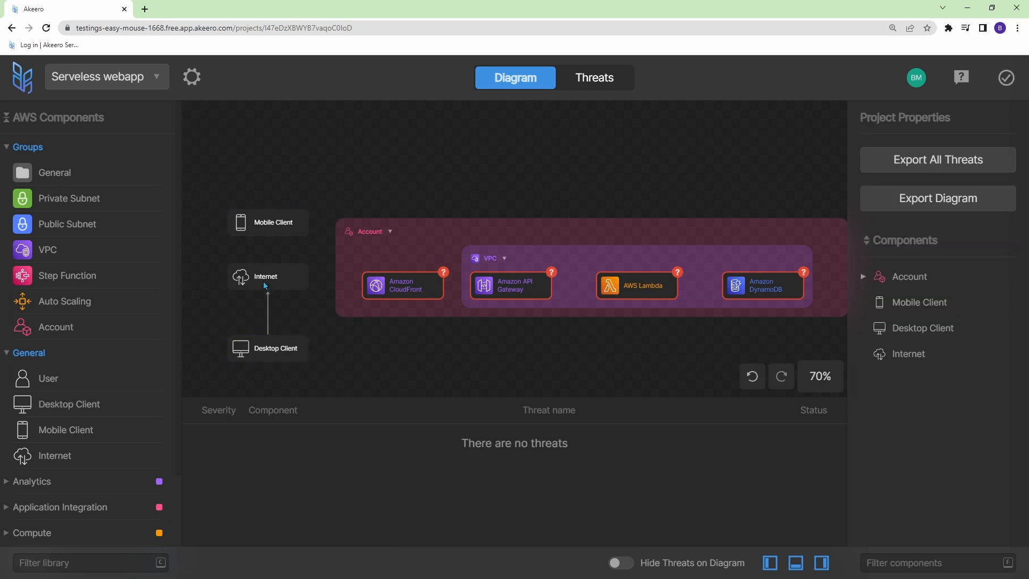
pyautogui.moveTo(267, 277); pyautogui.dragTo(375, 285)
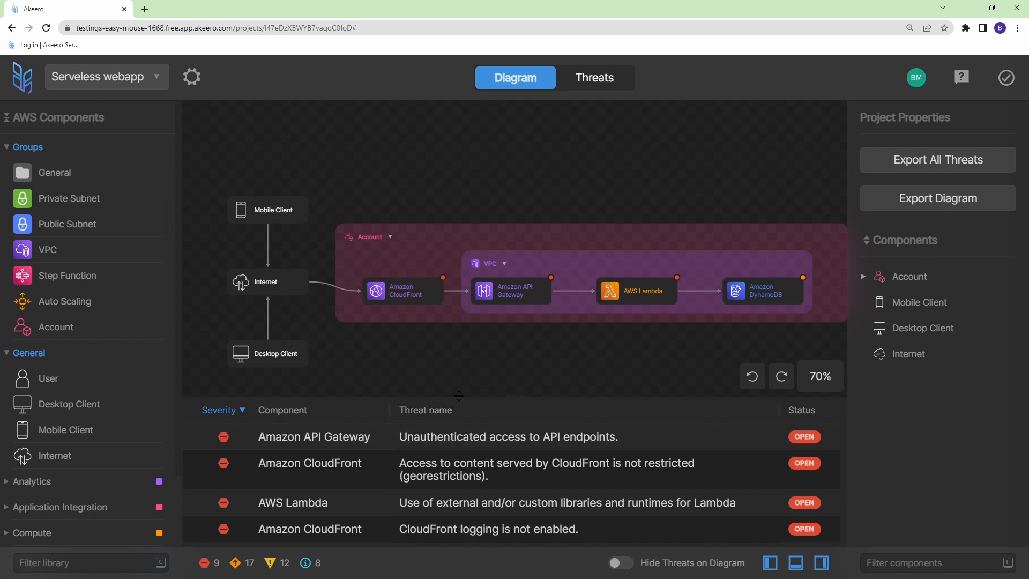
# Step: View the CloudFront georestriction threat details and its recommended geo-restriction control
pyautogui.click(592, 77)
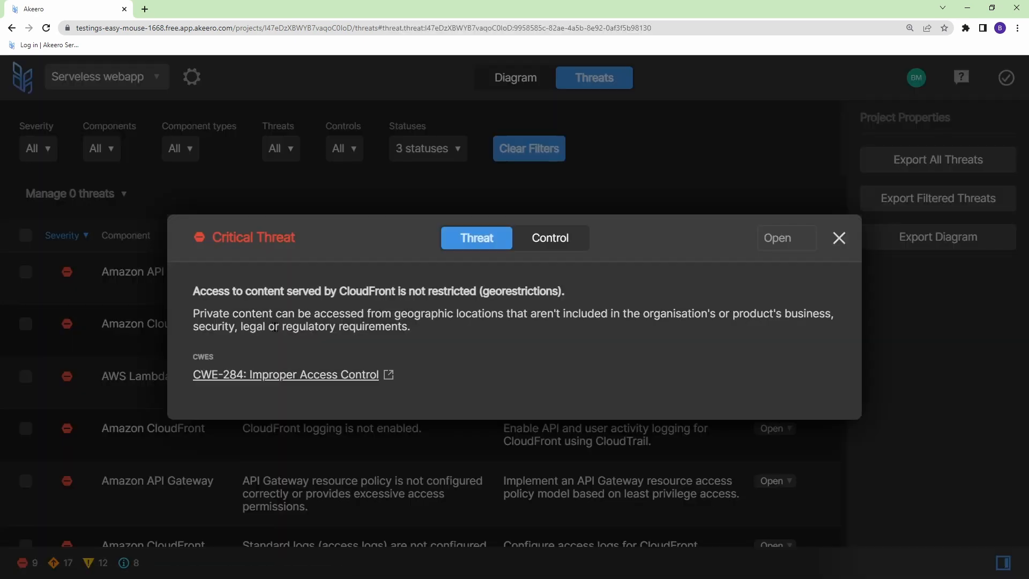
pyautogui.click(549, 238)
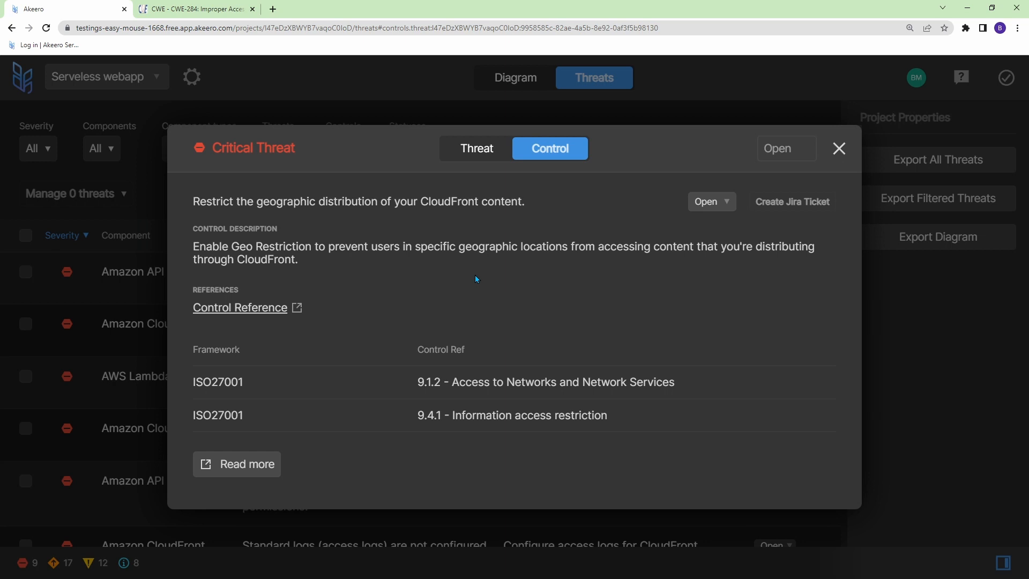
# Step: Create project 'multi-az-' and import the WordPress_Multi_AZ.json CloudFormation template into it
pyautogui.write('multi-az-')
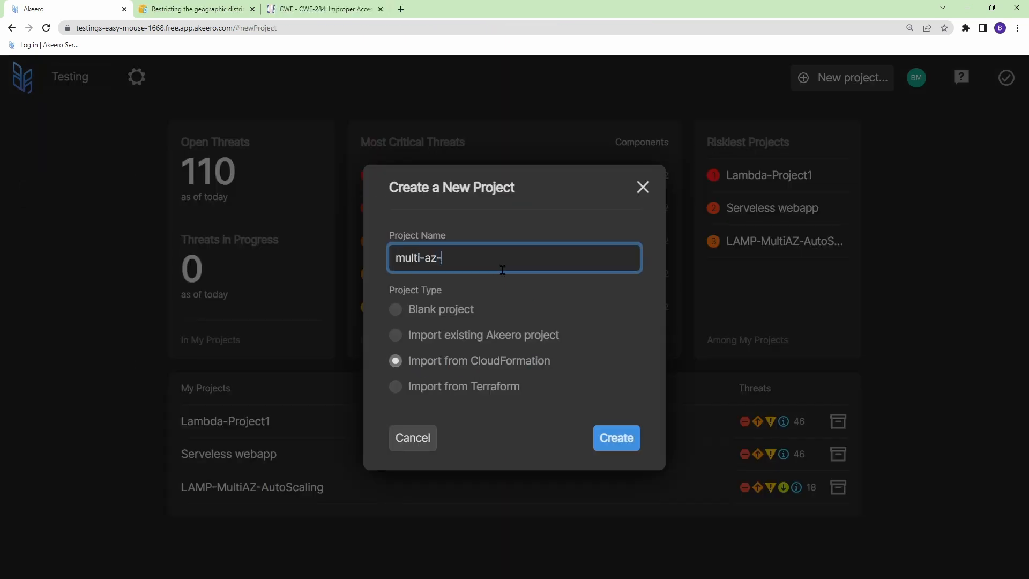
pyautogui.click(615, 437)
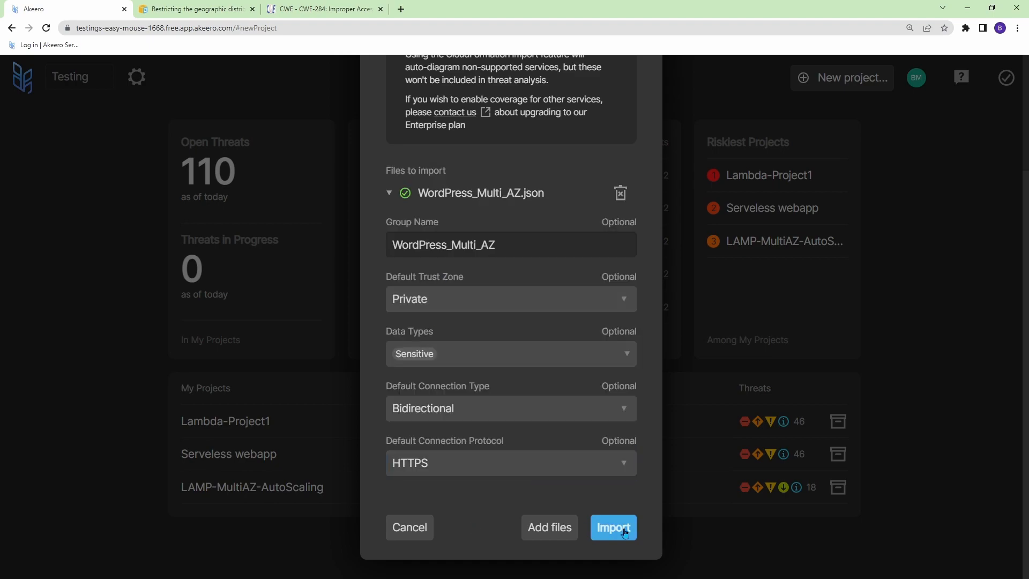
pyautogui.click(612, 527)
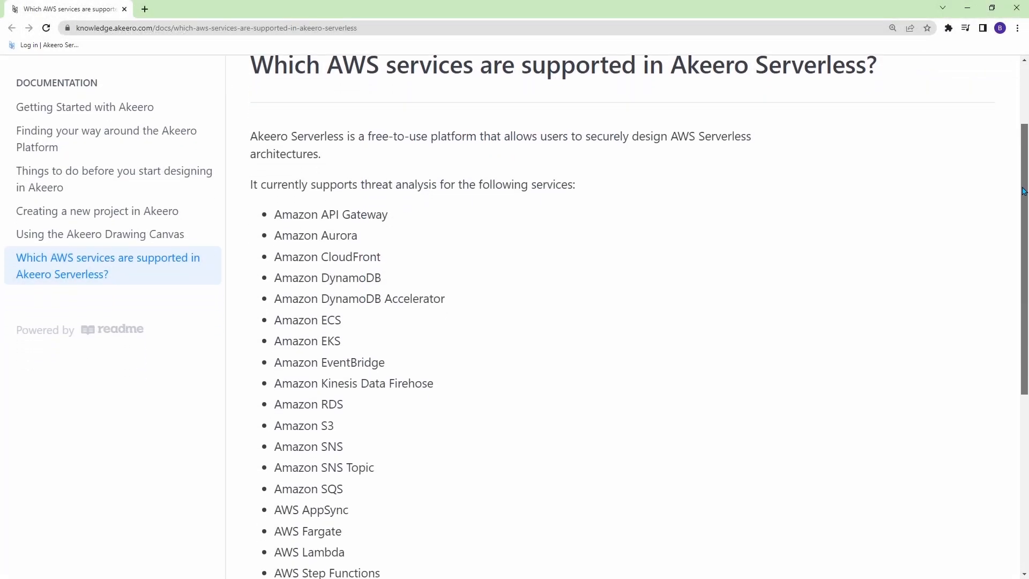
# Step: Scroll through the supported AWS services docs and down to the Drawing Canvas section
pyautogui.scroll(-3)
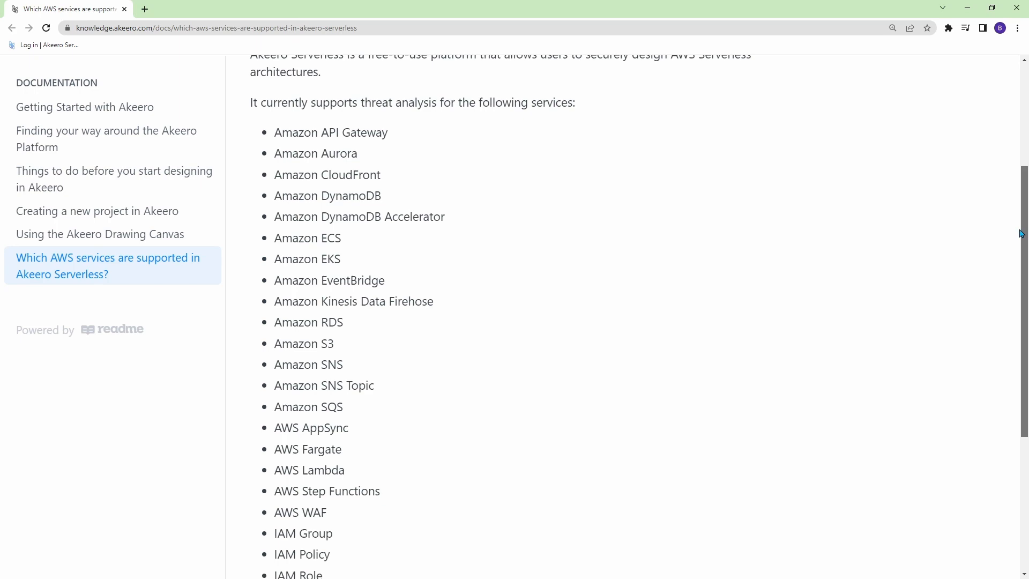
pyautogui.scroll(-3)
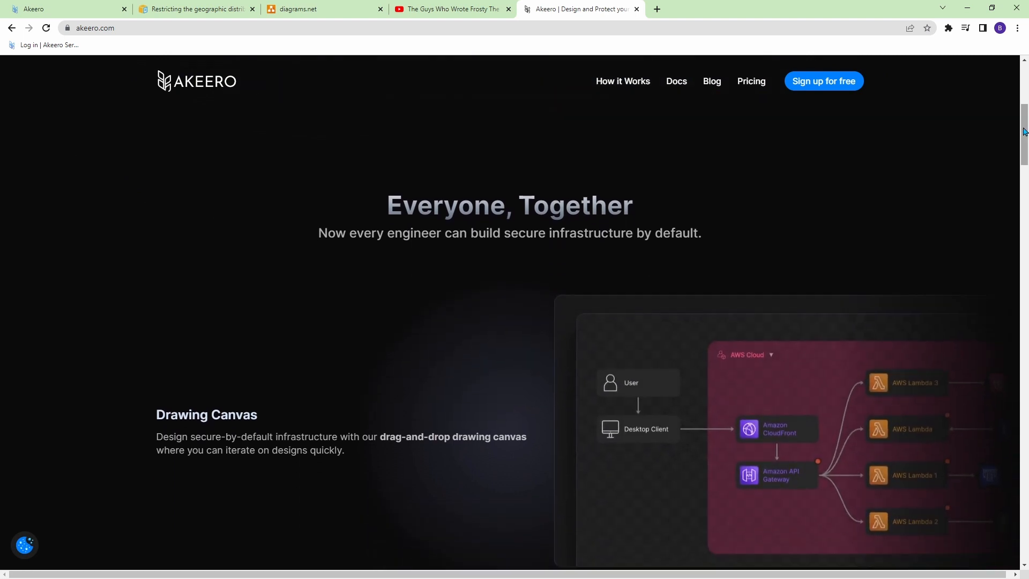
pyautogui.scroll(-3)
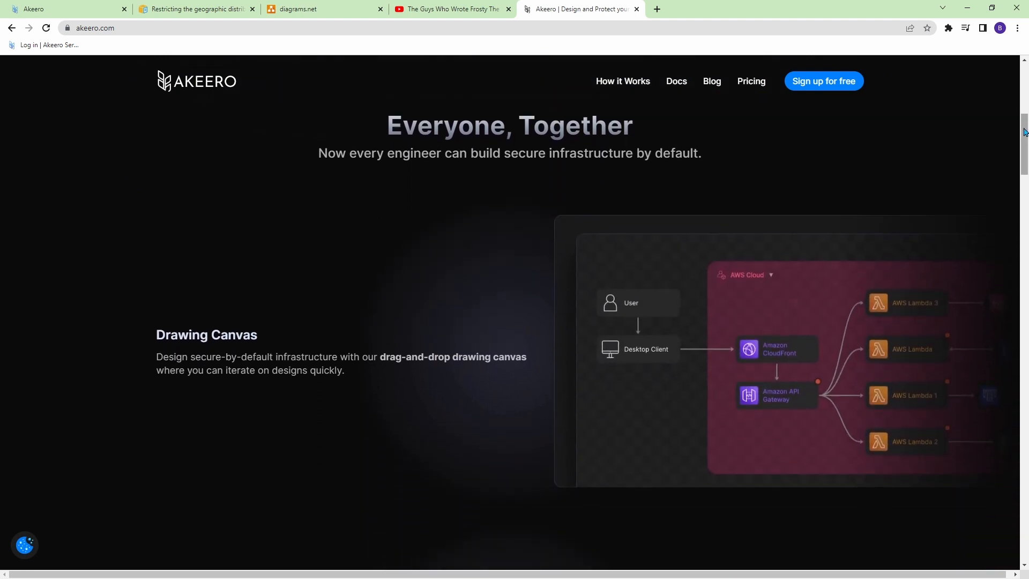
pyautogui.scroll(-3)
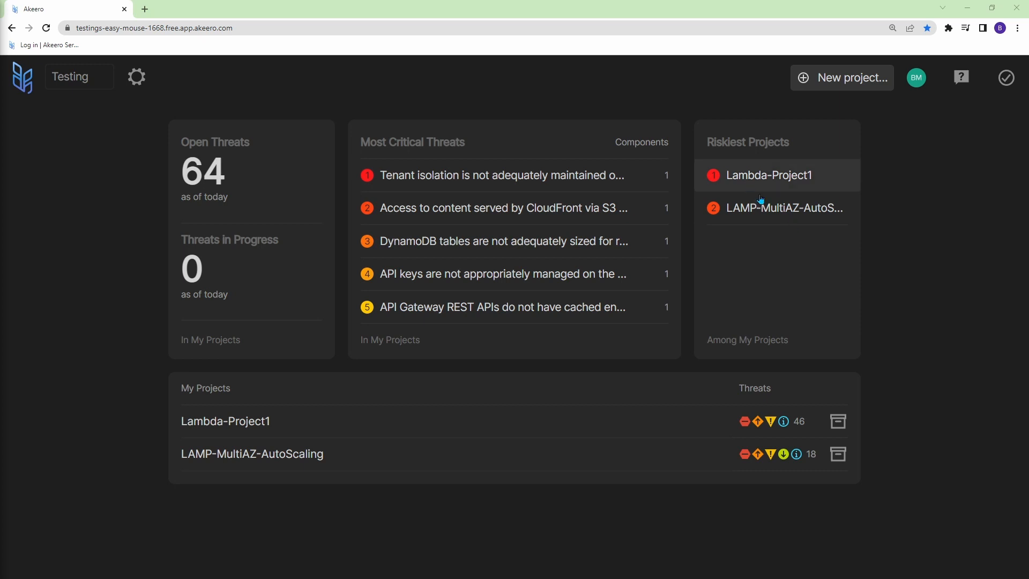
# Step: Create a new blank project named 'Serveless weba' for the serverless web app
pyautogui.click(842, 77)
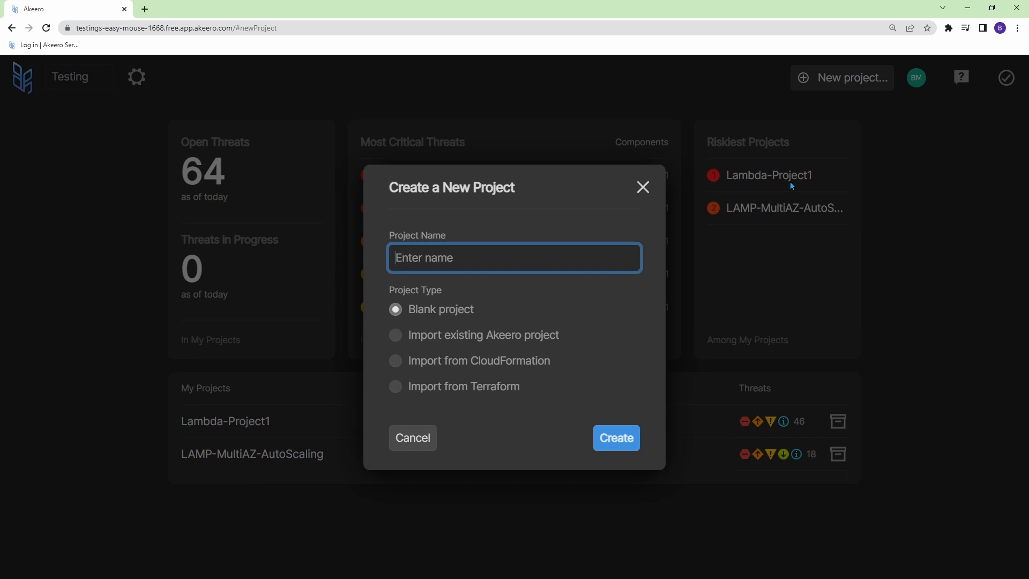
pyautogui.moveTo(562, 320)
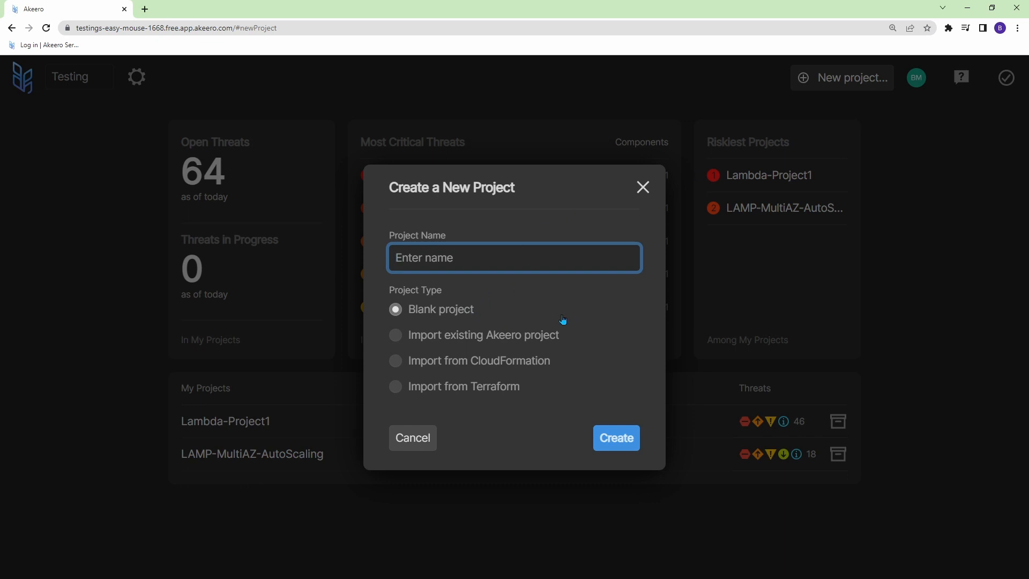
pyautogui.moveTo(563, 339)
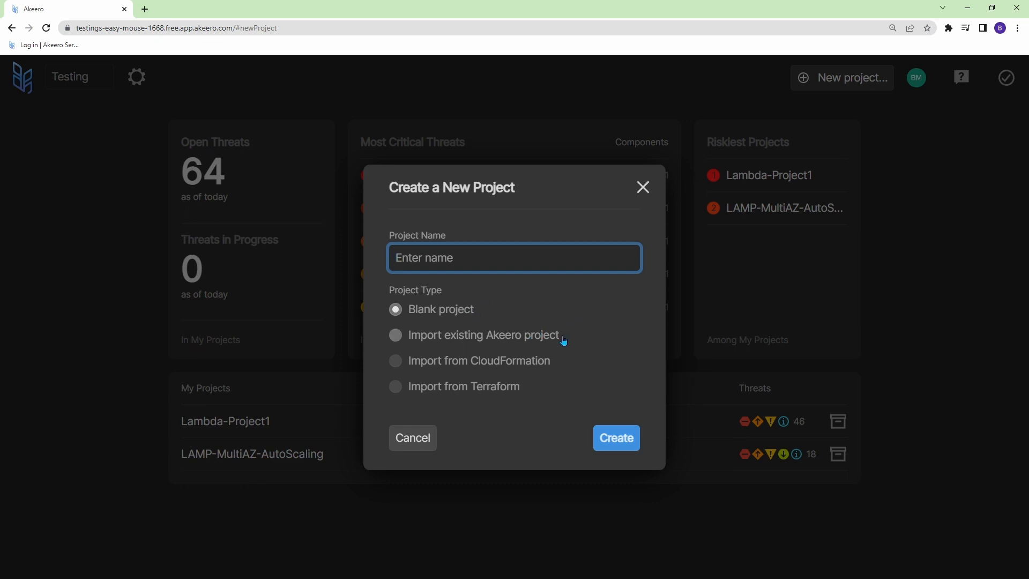
pyautogui.moveTo(590, 323)
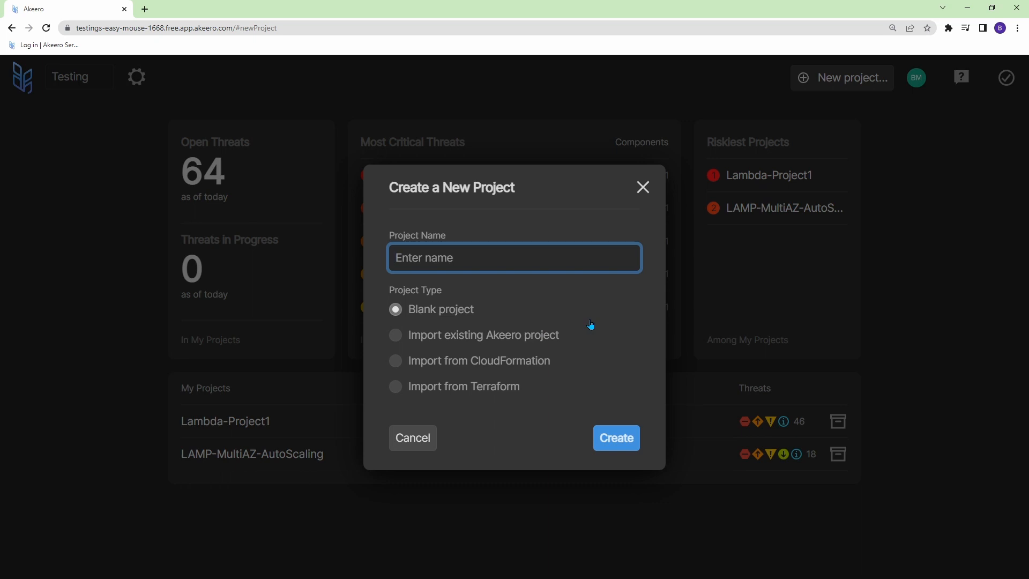
pyautogui.moveTo(567, 331)
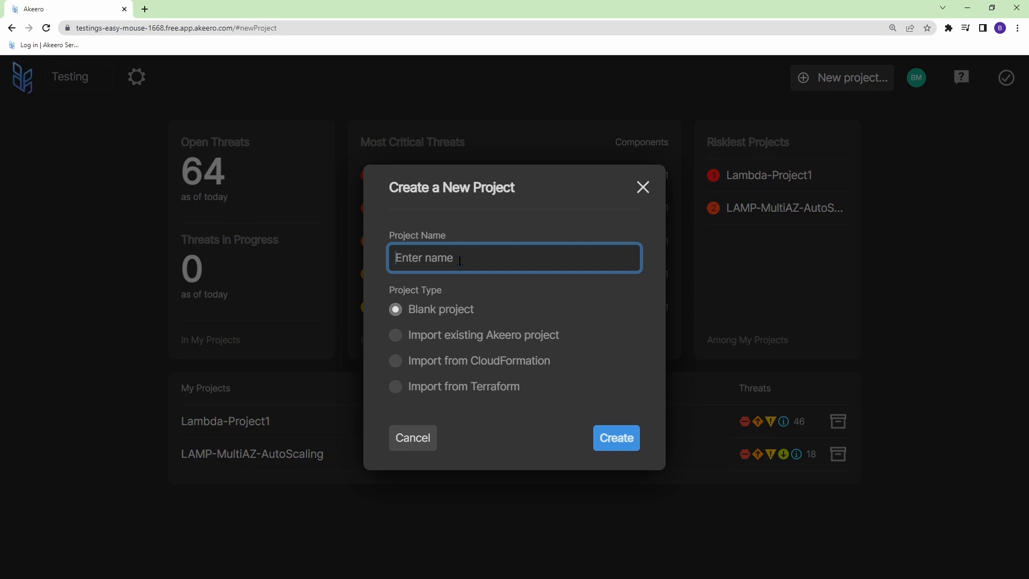
pyautogui.write('Serve4')
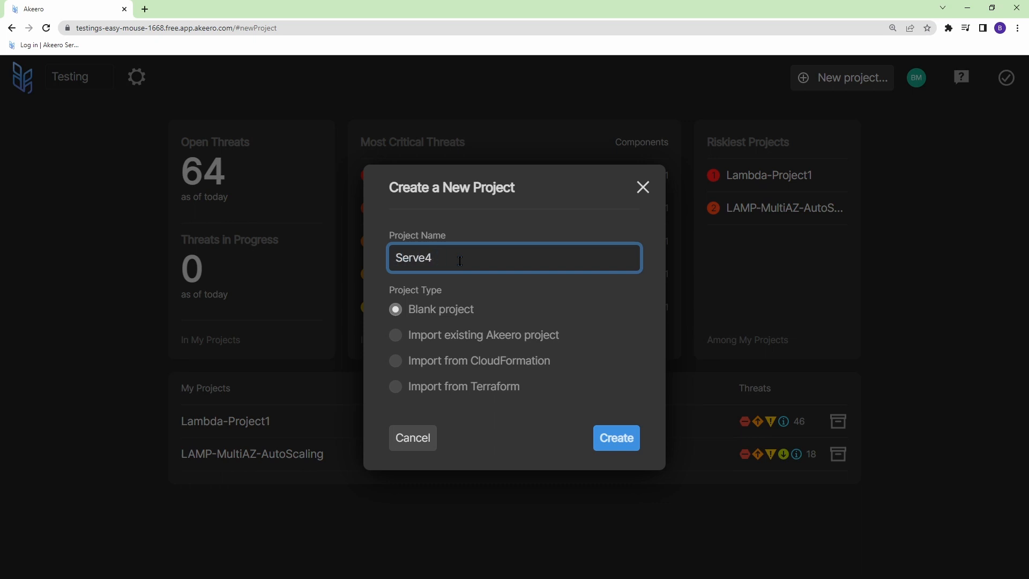
pyautogui.write('Serveless weba')
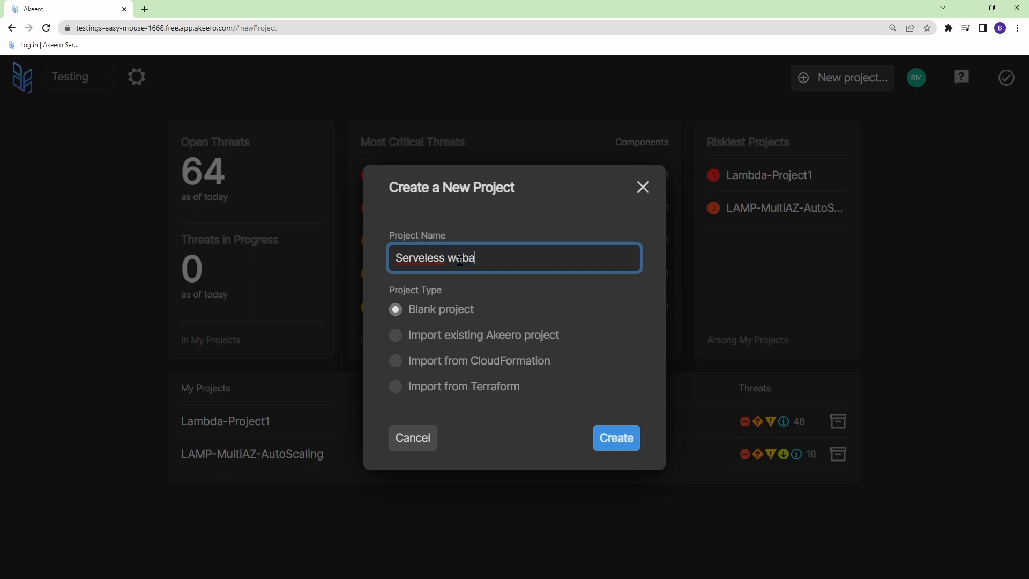
pyautogui.click(615, 437)
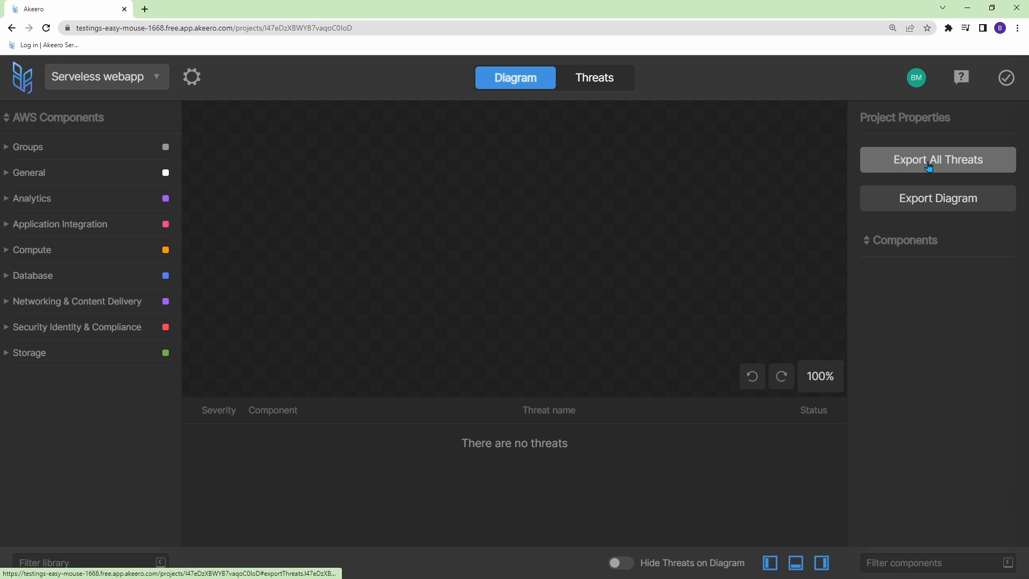
pyautogui.moveTo(501, 419)
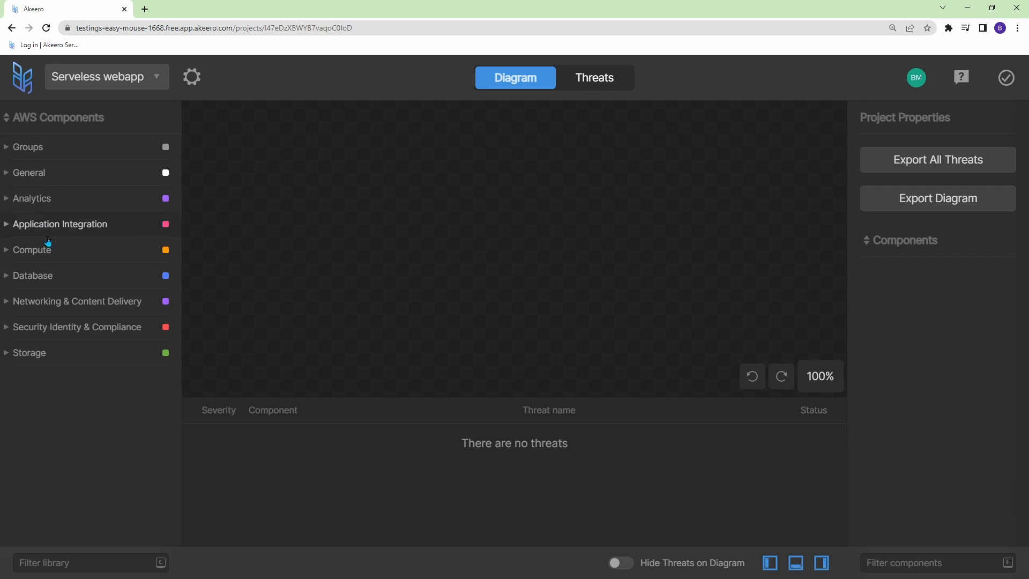
# Step: Place AWS Lambda and DynamoDB on the canvas from the Compute and Database categories
pyautogui.click(31, 250)
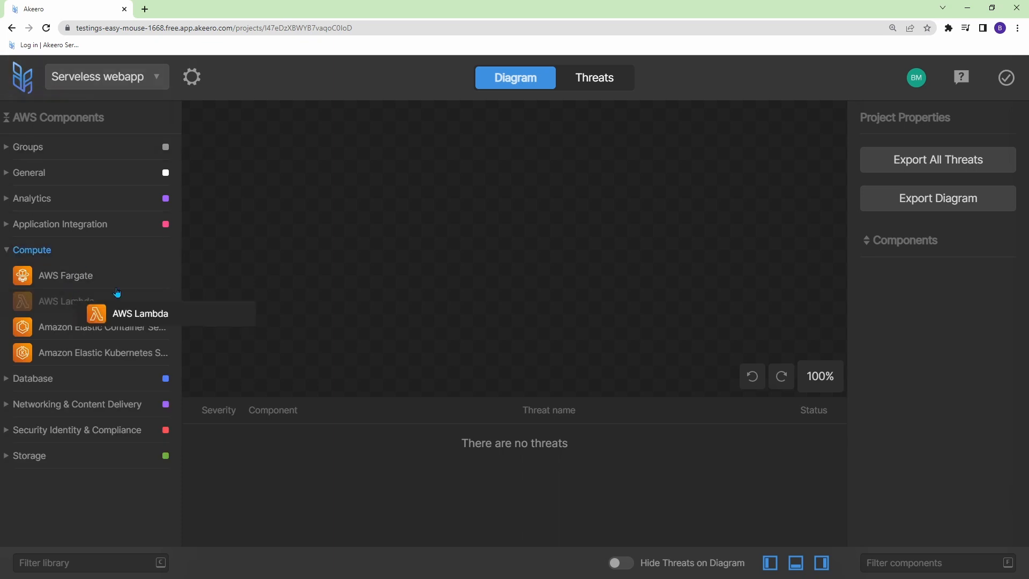
pyautogui.moveTo(66, 300); pyautogui.dragTo(492, 255)
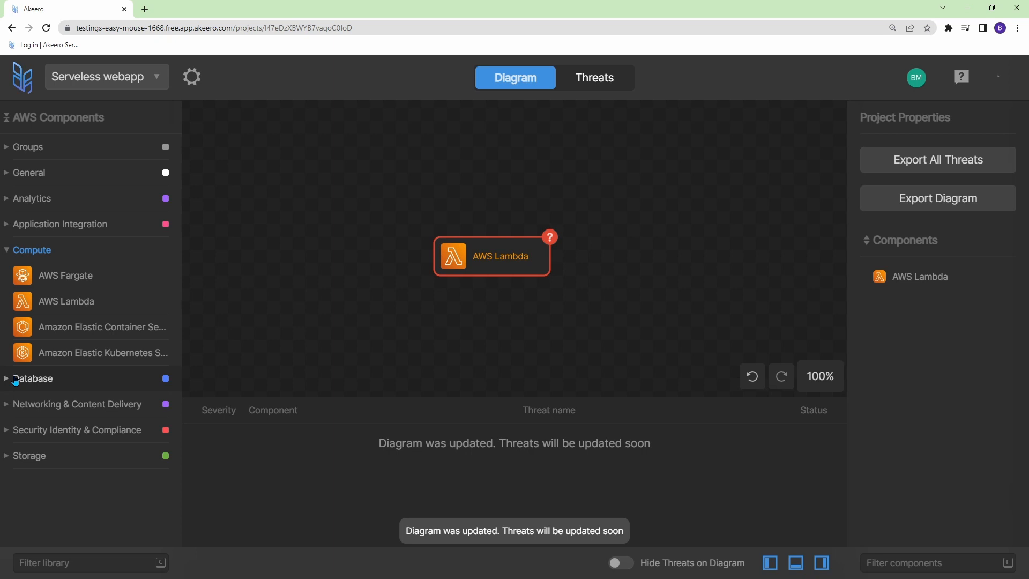
pyautogui.click(33, 379)
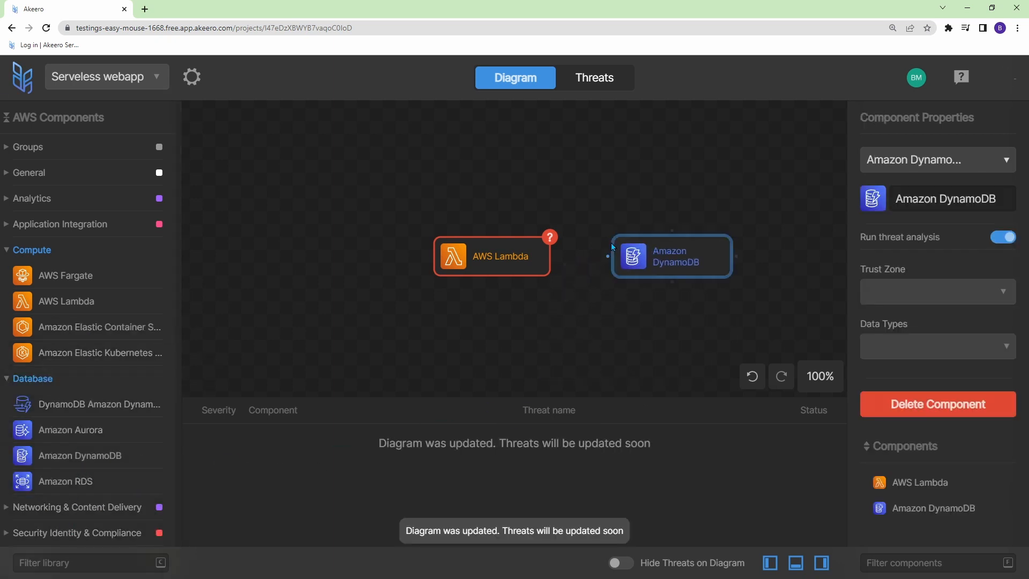
pyautogui.click(341, 235)
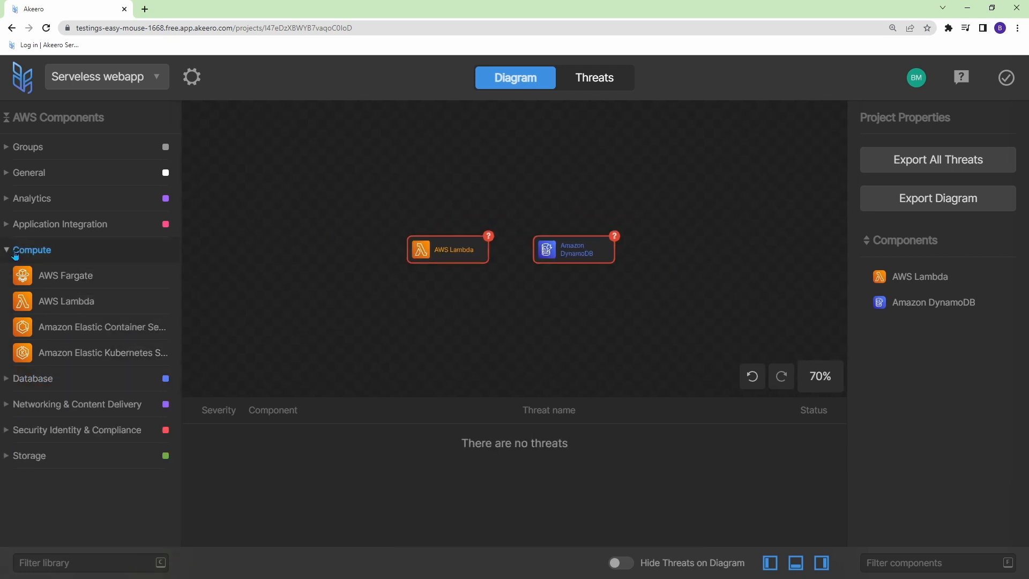
# Step: Place Amazon CloudFront left of API Gateway from the Networking & Content Delivery category
pyautogui.click(31, 250)
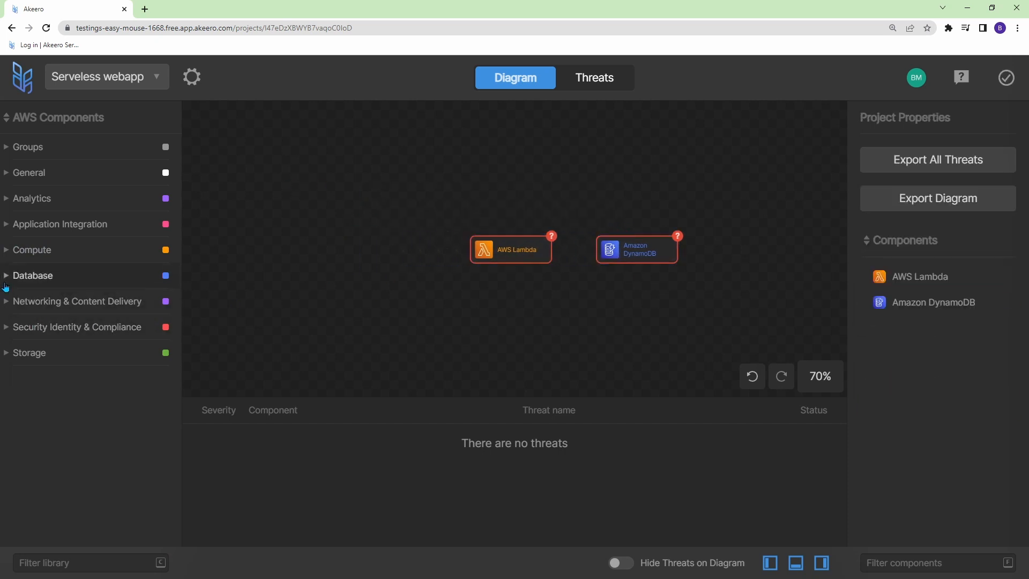
pyautogui.click(77, 301)
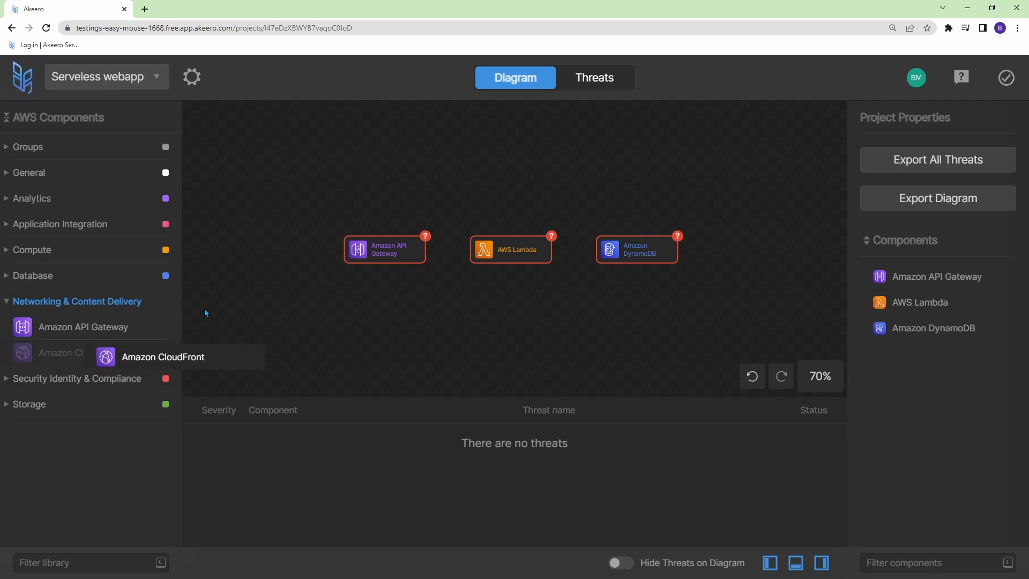
pyautogui.moveTo(163, 356); pyautogui.dragTo(267, 250)
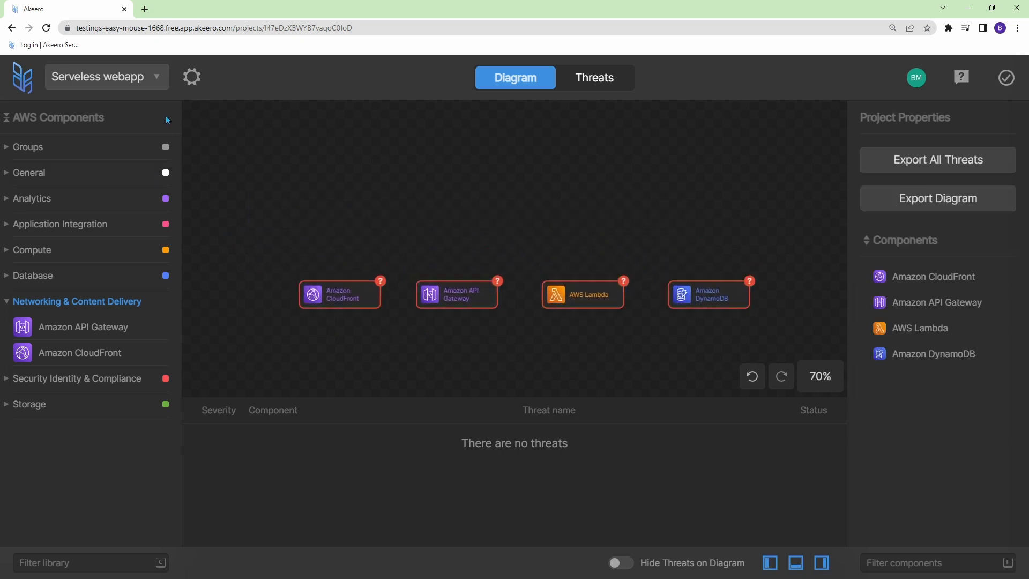
pyautogui.click(29, 172)
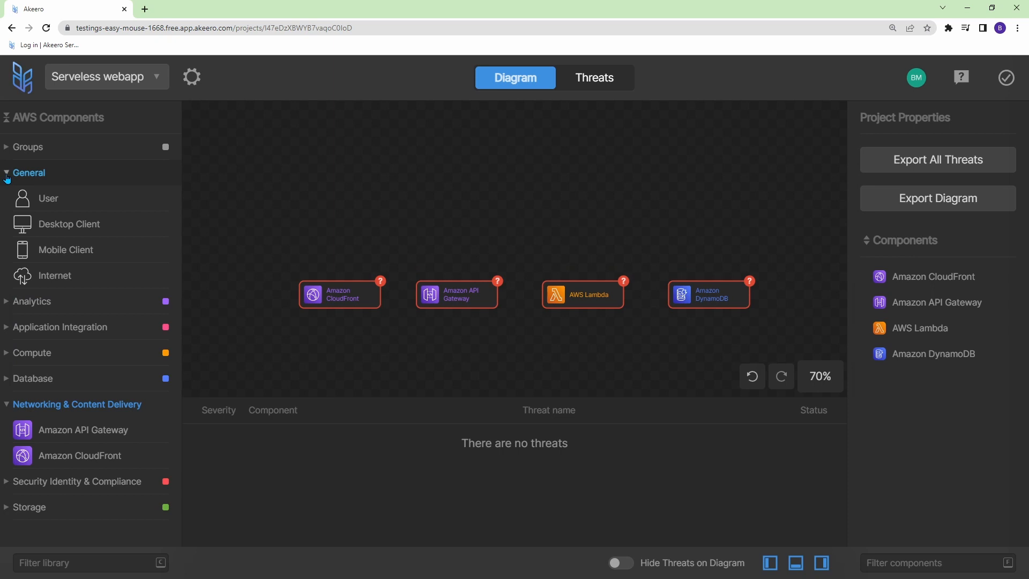
# Step: Place an Account group above the services with a VPC group nested inside it
pyautogui.click(28, 147)
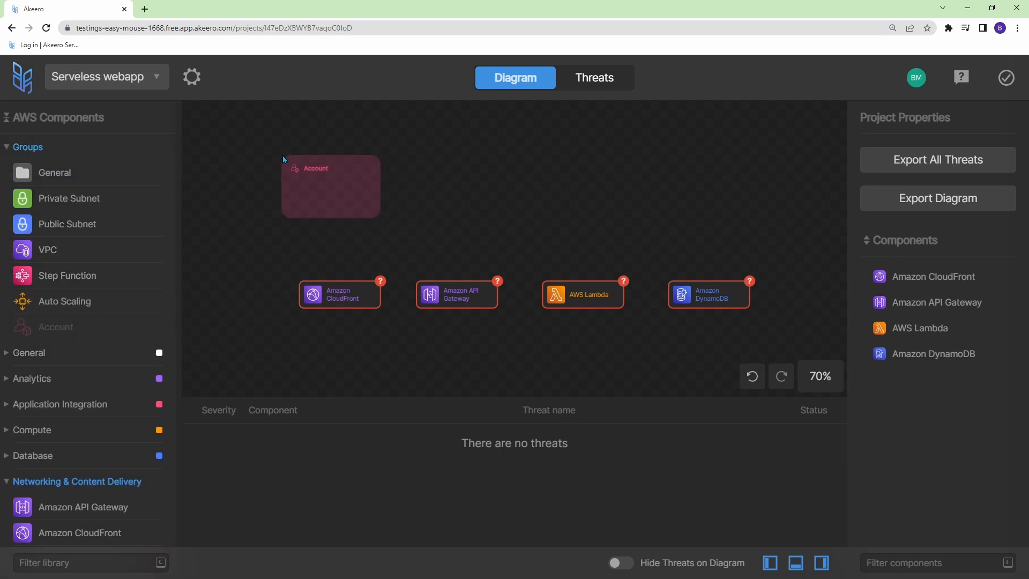
pyautogui.click(330, 186)
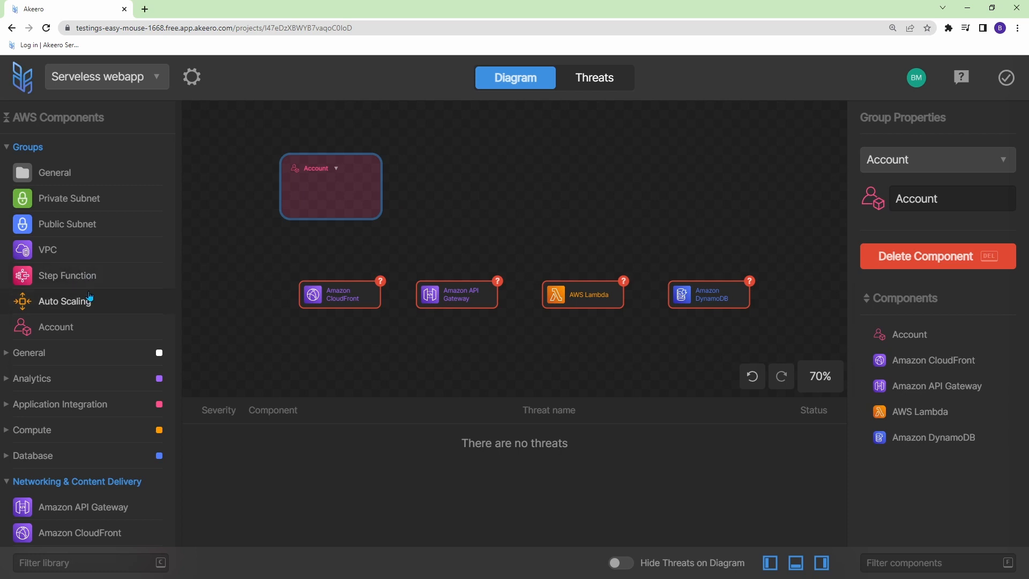
pyautogui.moveTo(54, 265)
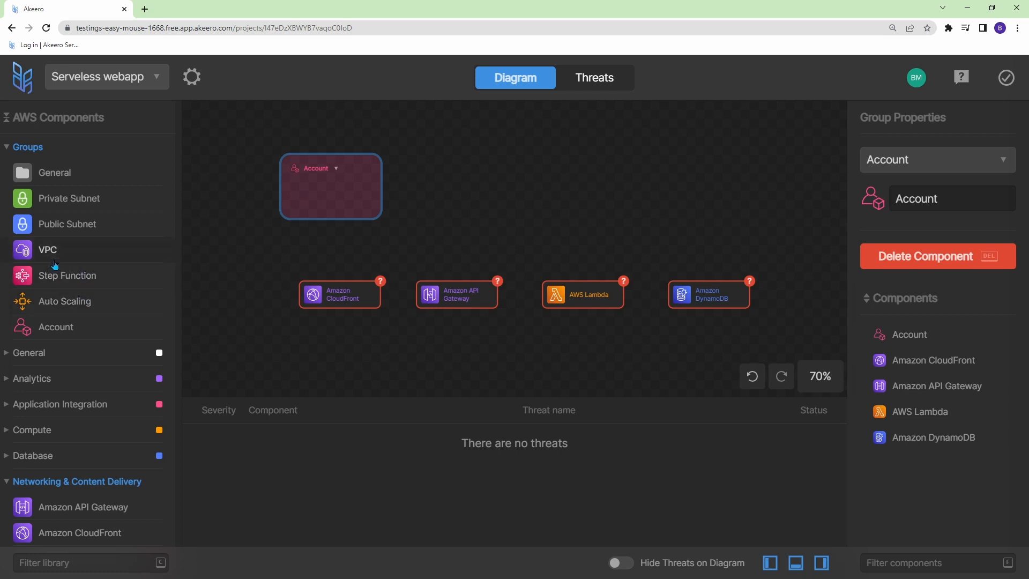
pyautogui.moveTo(86, 294)
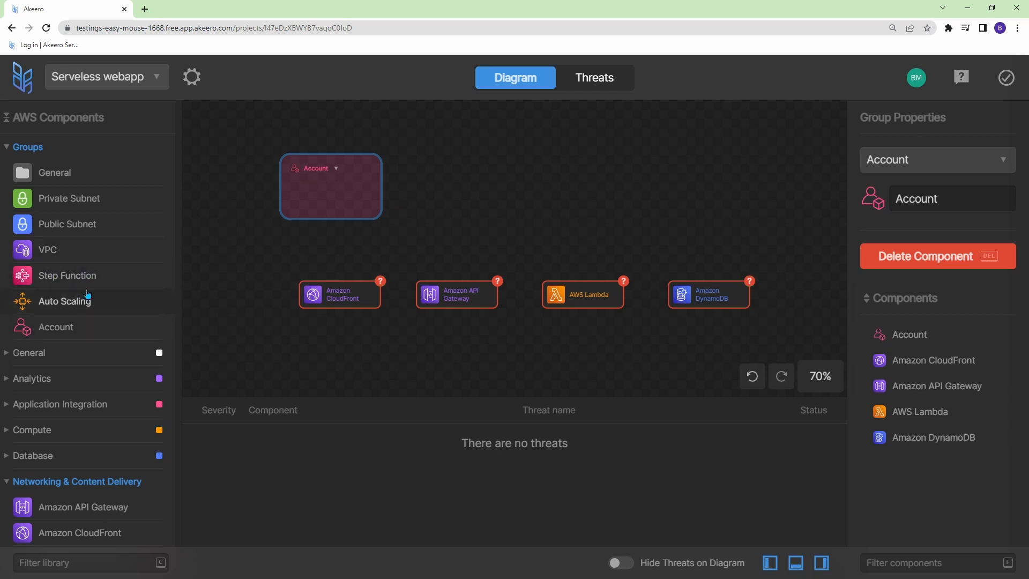
pyautogui.moveTo(47, 249); pyautogui.dragTo(335, 191)
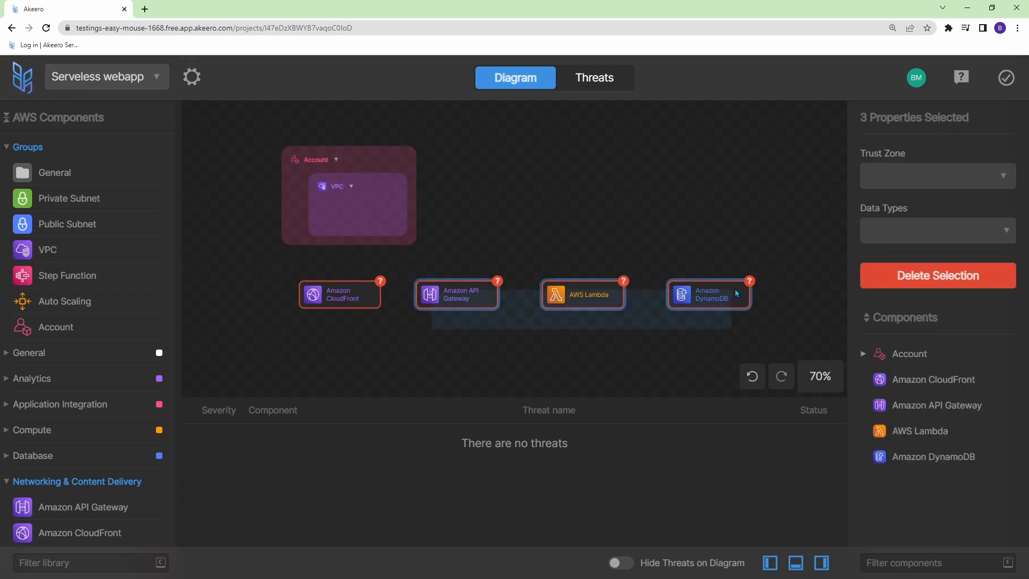
# Step: Drop API Gateway, Lambda and DynamoDB into the VPC and move CloudFront into Account
pyautogui.moveTo(455, 293); pyautogui.dragTo(358, 212)
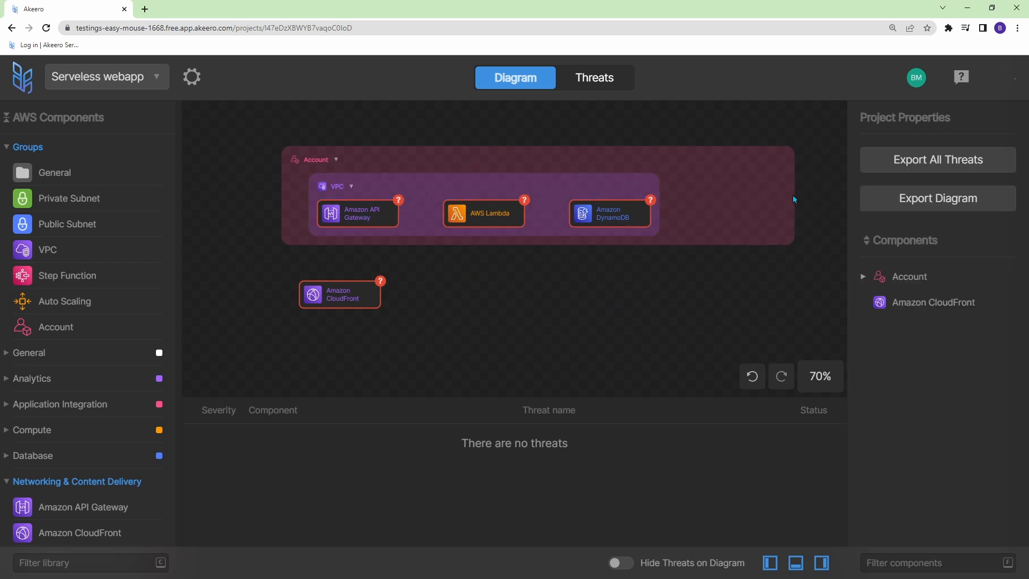
pyautogui.click(435, 186)
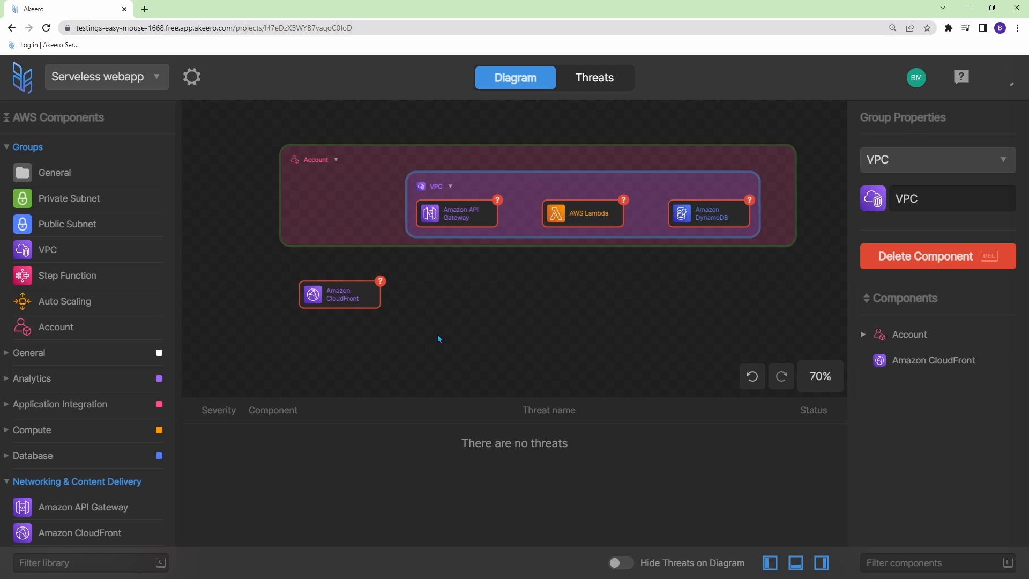
pyautogui.moveTo(340, 294); pyautogui.dragTo(347, 213)
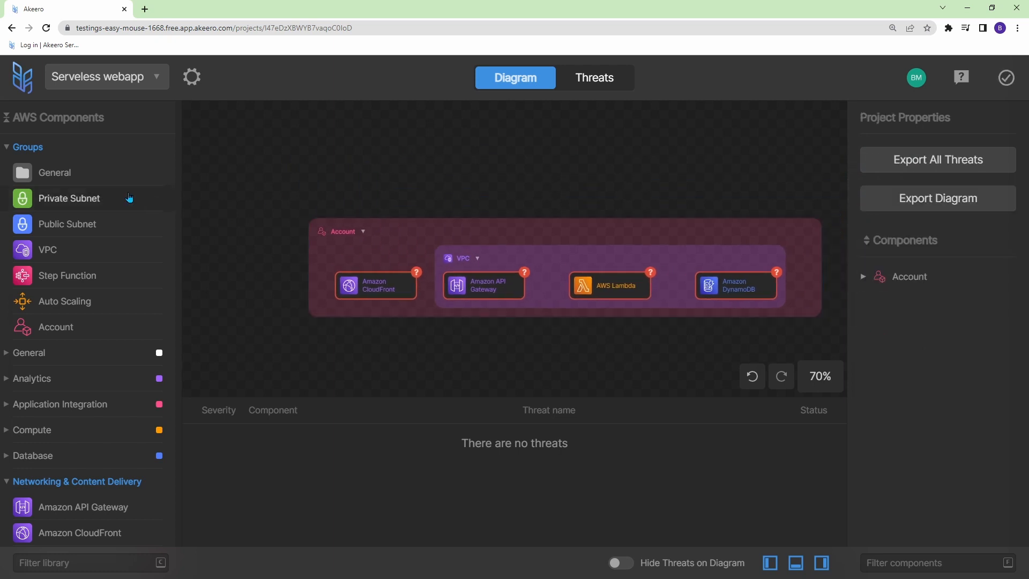
# Step: Place a client component from the General category beside Internet on the diagram
pyautogui.click(28, 353)
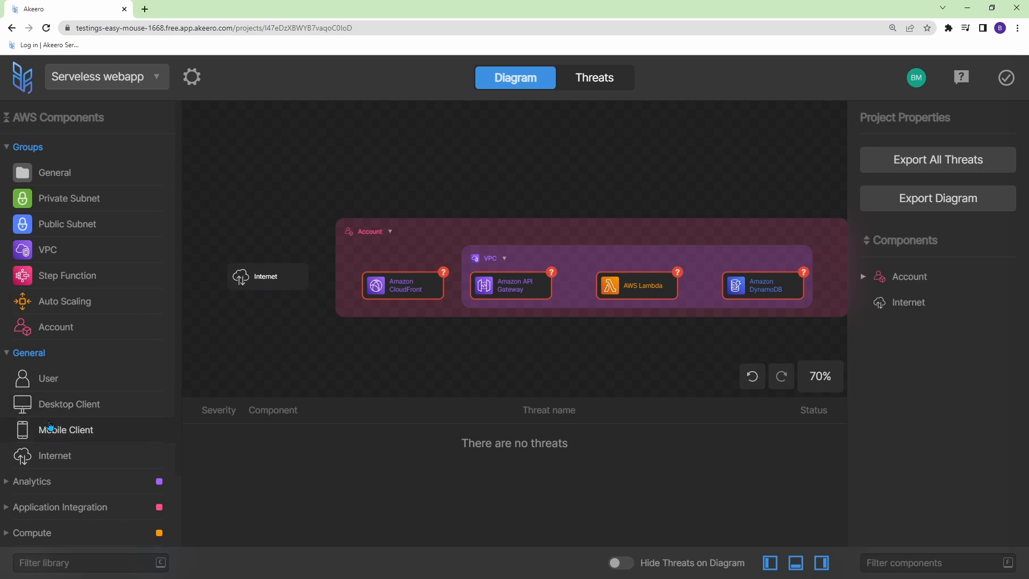
pyautogui.moveTo(65, 430); pyautogui.dragTo(267, 222)
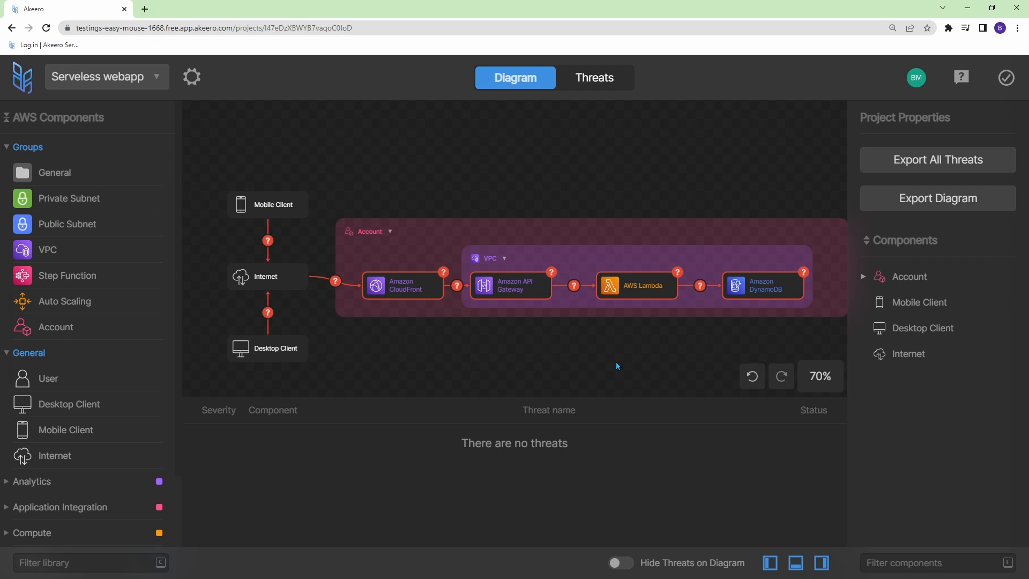
pyautogui.moveTo(201, 140)
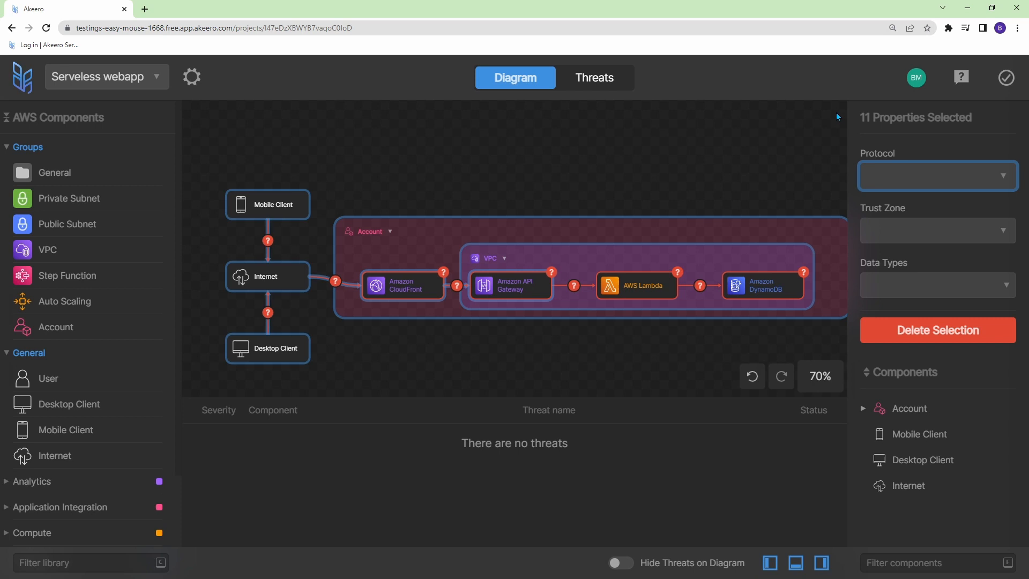
pyautogui.moveTo(930, 141)
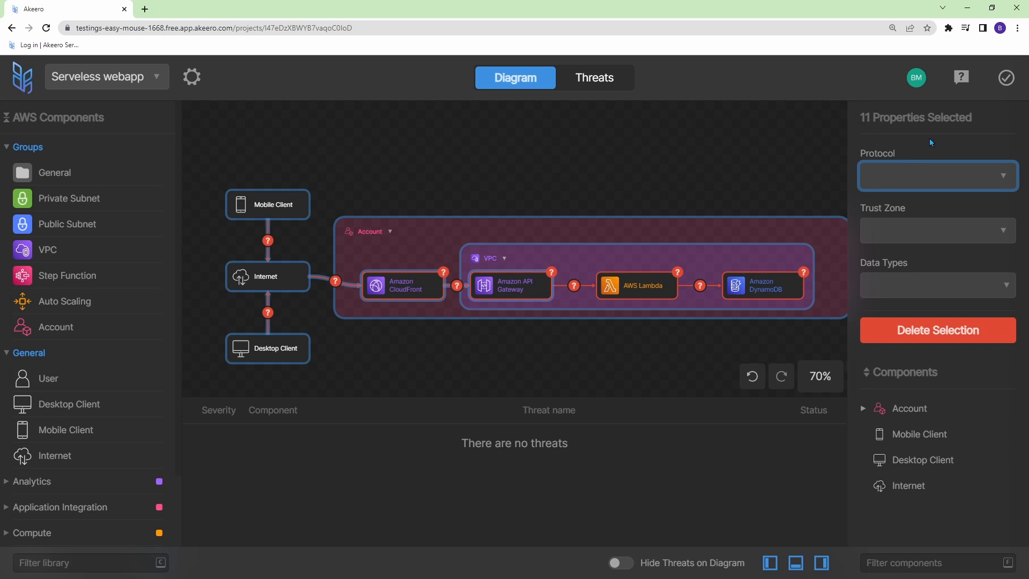
pyautogui.moveTo(1016, 136)
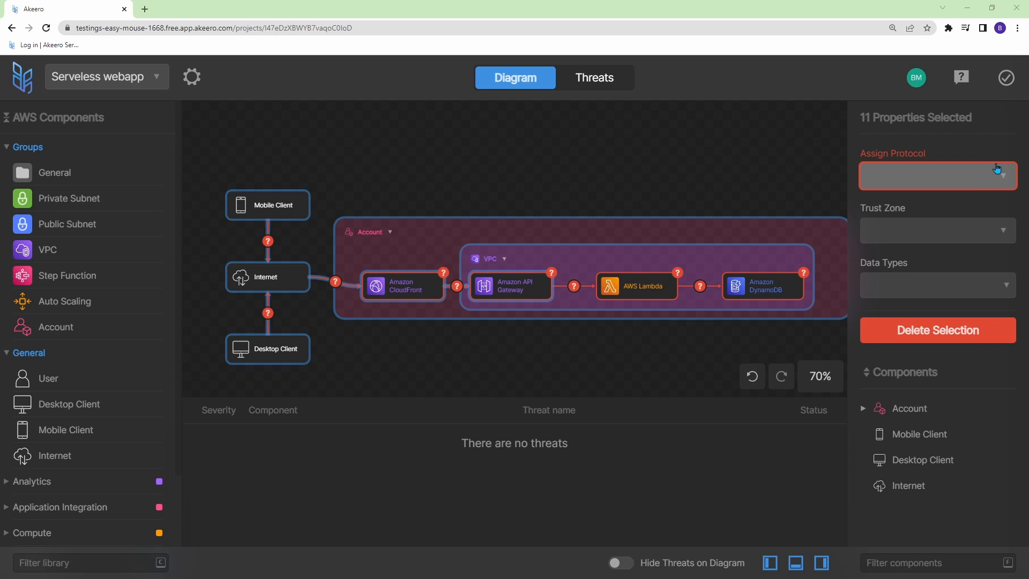
# Step: Set the selection's protocol to HTTPS, trust zone to Private and assign a data type
pyautogui.click(937, 174)
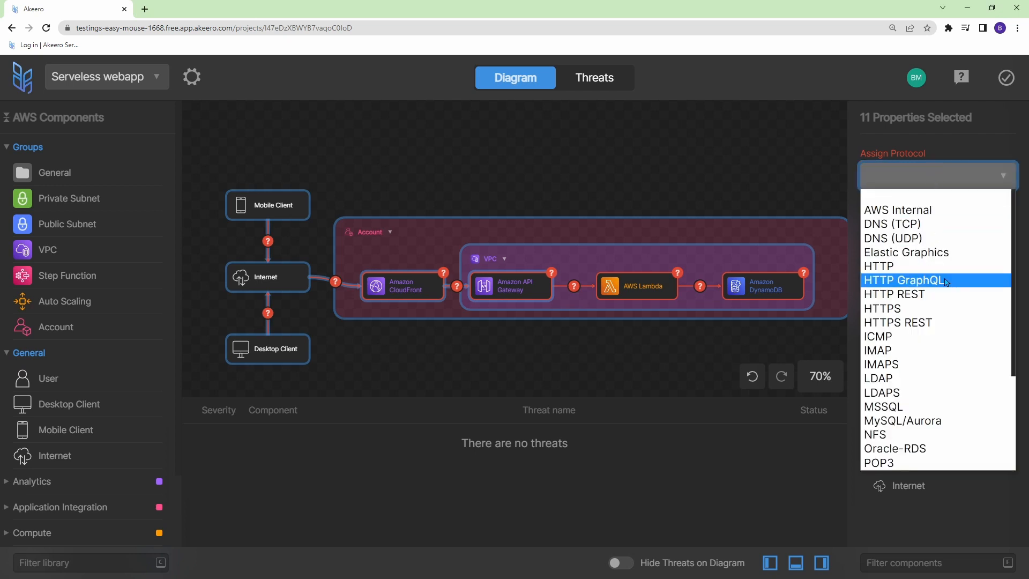
pyautogui.click(882, 309)
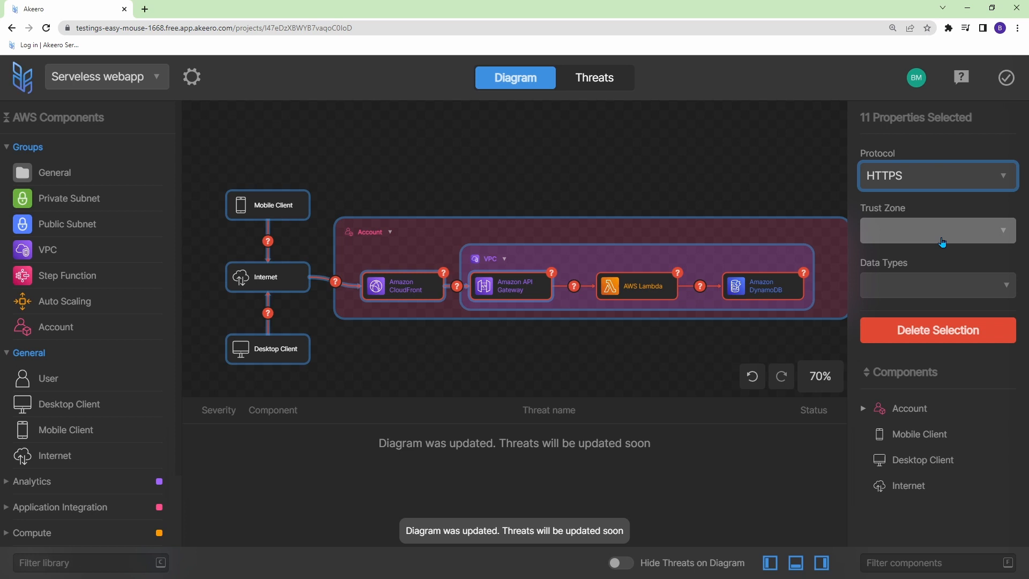
pyautogui.click(937, 229)
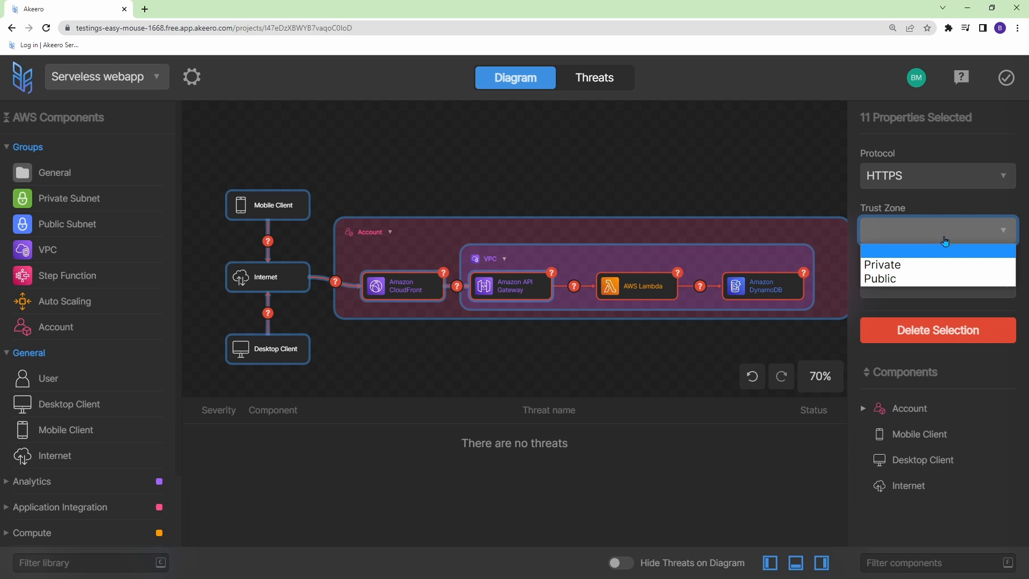
pyautogui.click(882, 264)
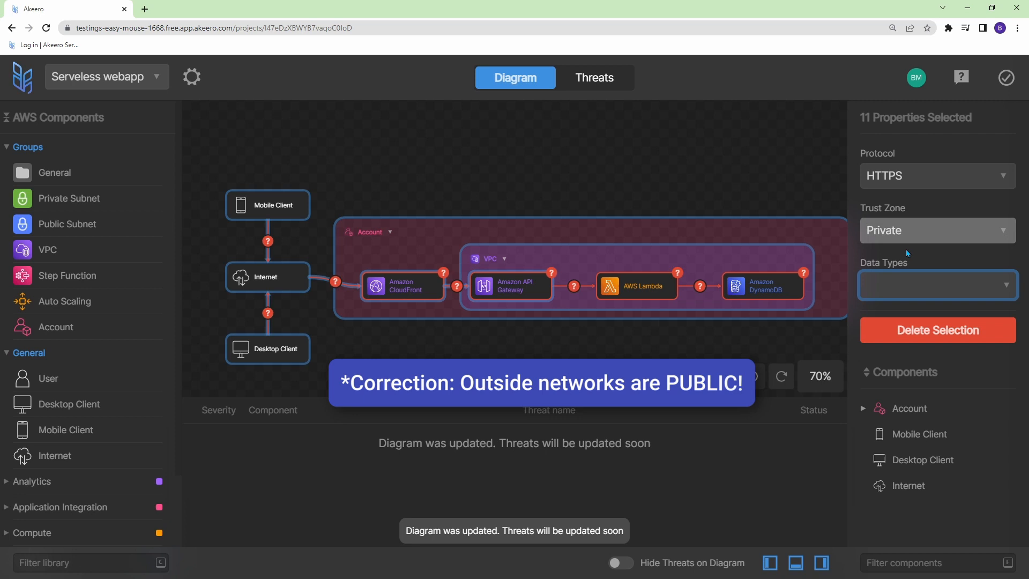
pyautogui.click(936, 284)
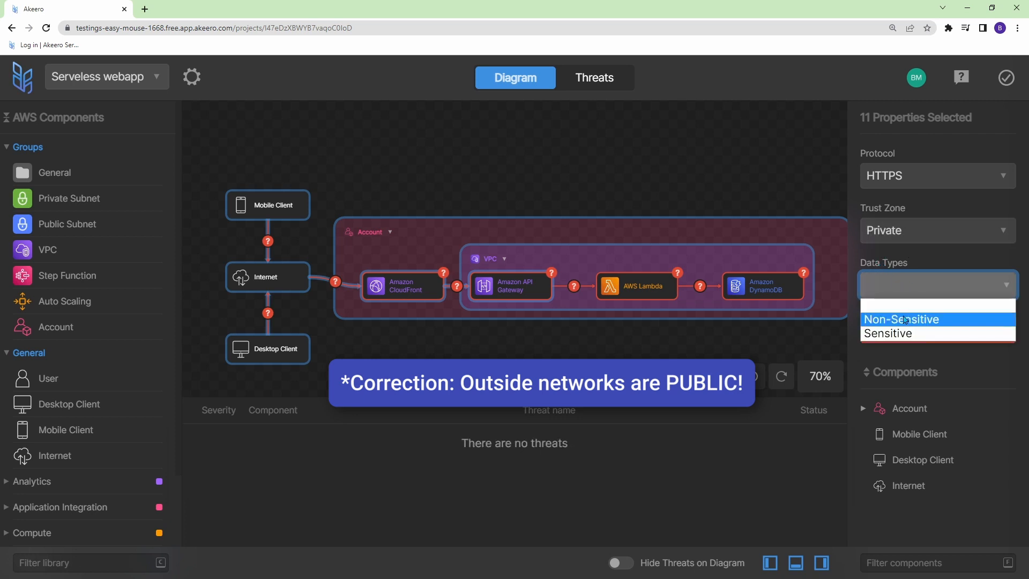
pyautogui.click(889, 332)
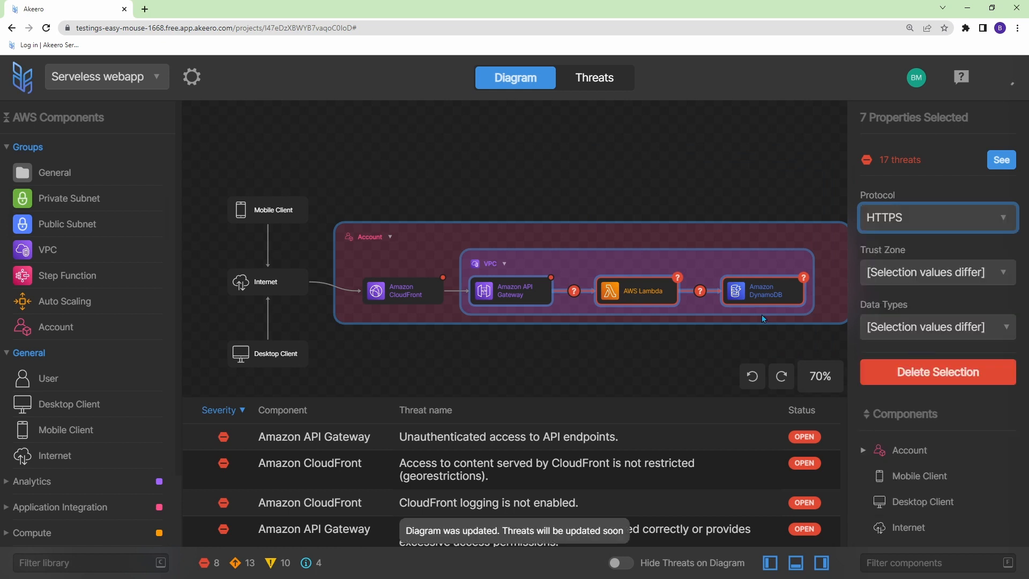
pyautogui.click(936, 271)
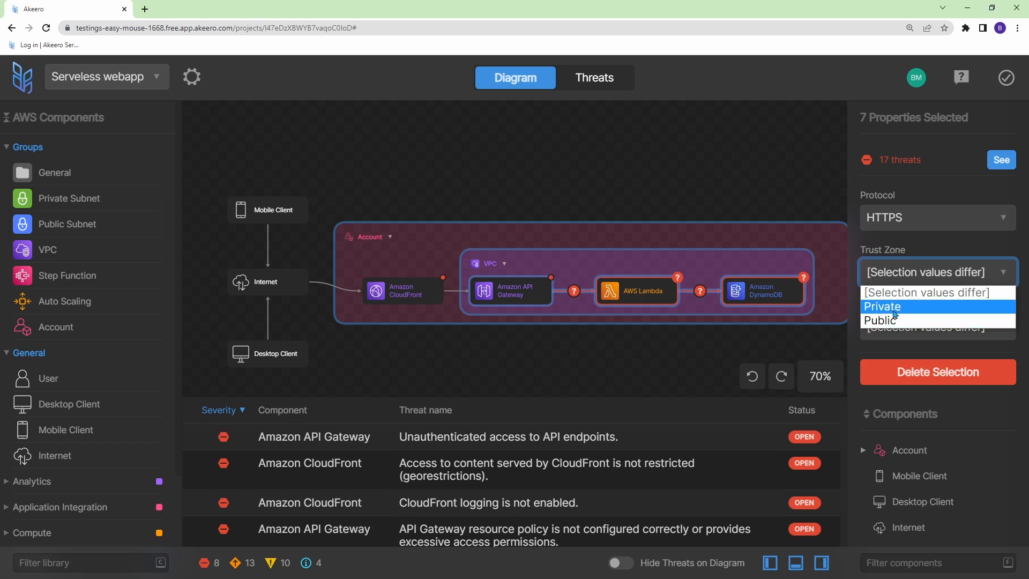
pyautogui.click(882, 307)
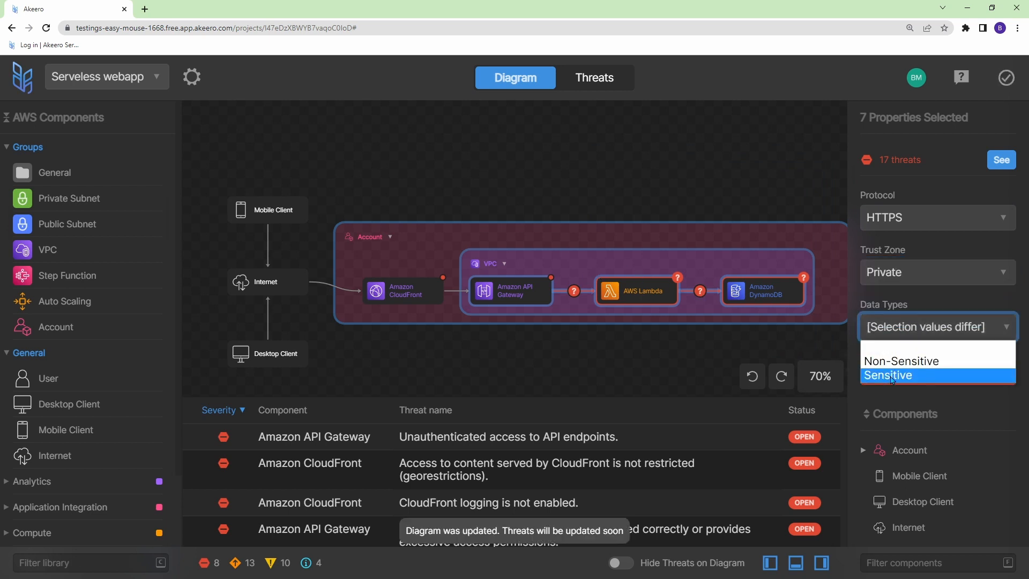
pyautogui.click(887, 375)
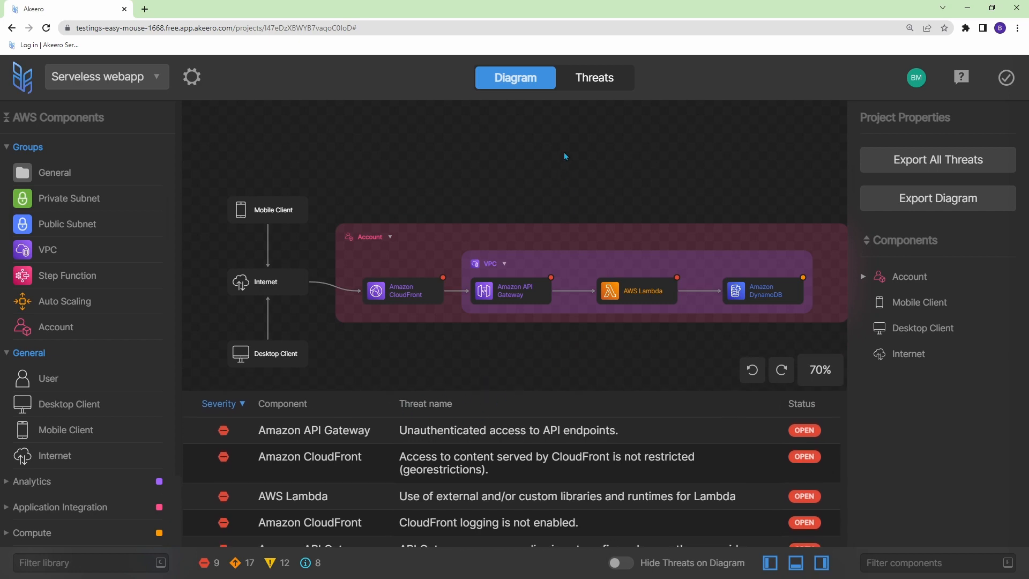
# Step: View the threat list and follow the CloudFront georestriction threat's CWE-284 weakness reference
pyautogui.click(591, 77)
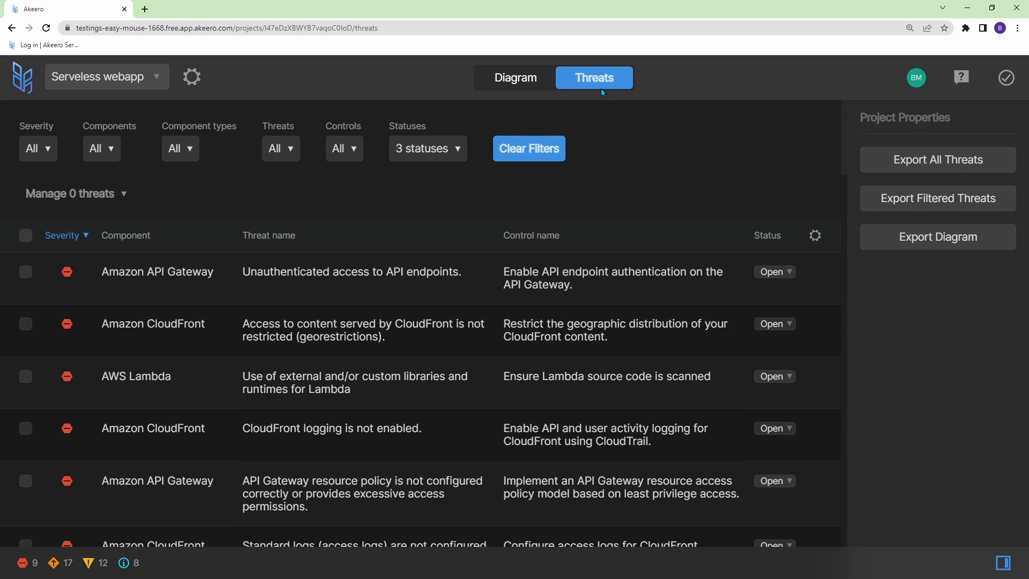
pyautogui.moveTo(560, 40)
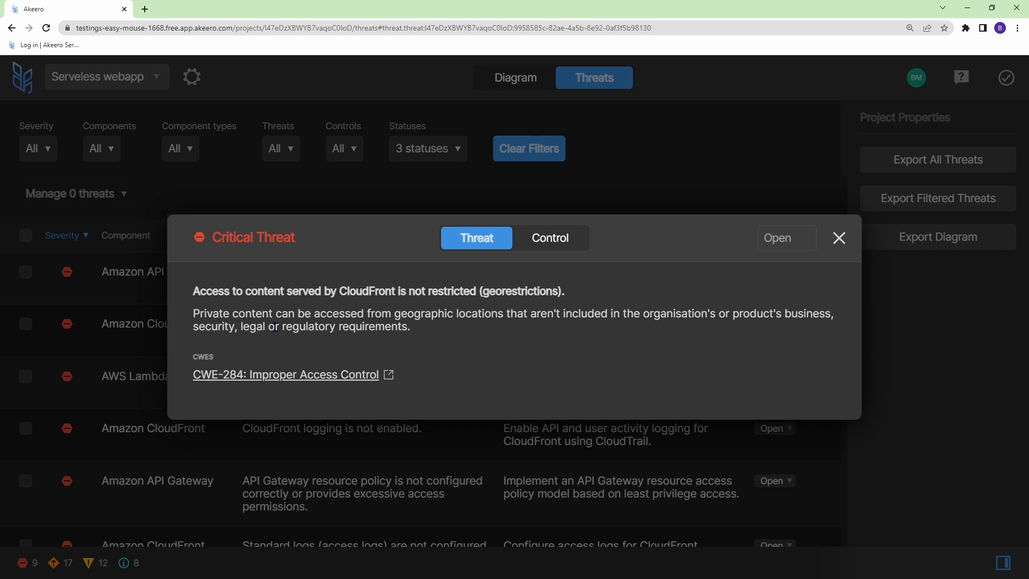
pyautogui.click(285, 374)
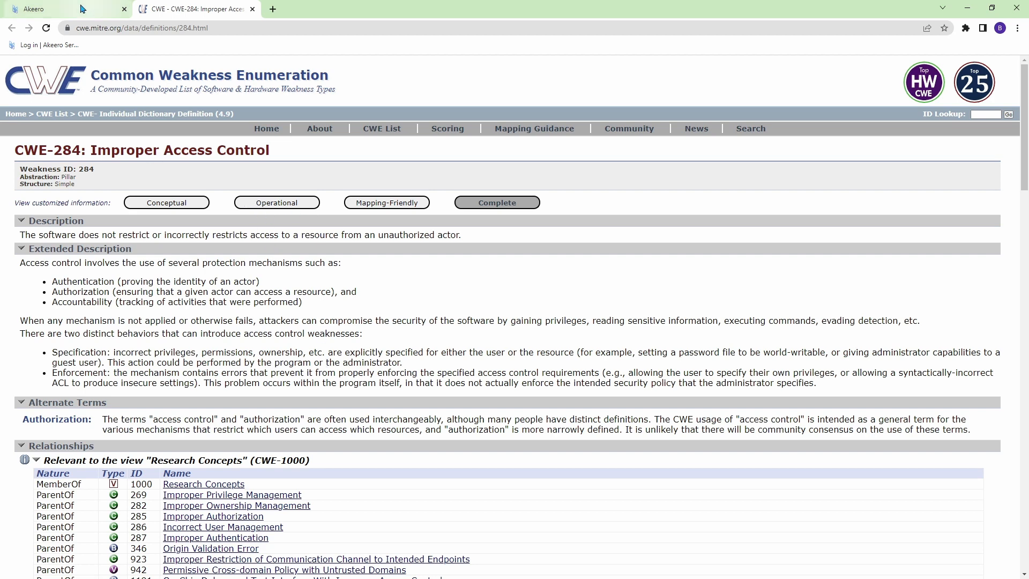
# Step: Return from the CWE-284 page to the Akeero critical threat details
pyautogui.click(65, 8)
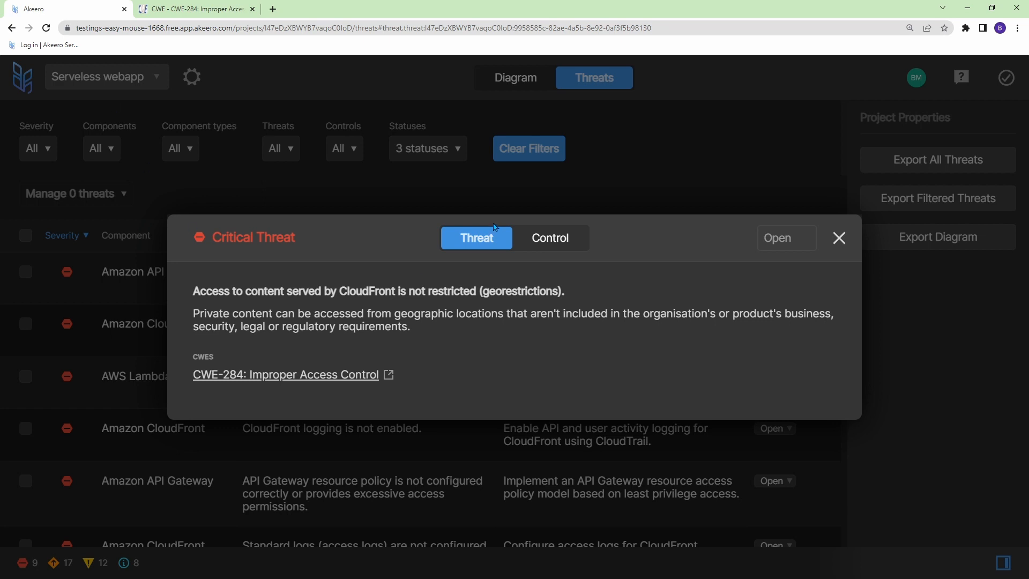
# Step: Show the recommended geo-restriction control with its ISO27001 references for the CloudFront threat
pyautogui.click(548, 238)
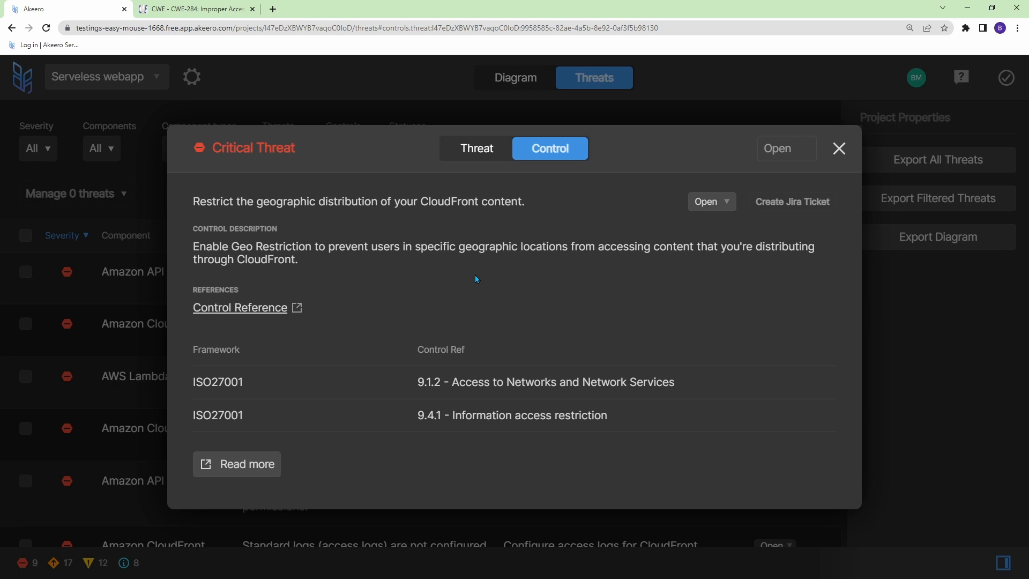
pyautogui.moveTo(221, 381)
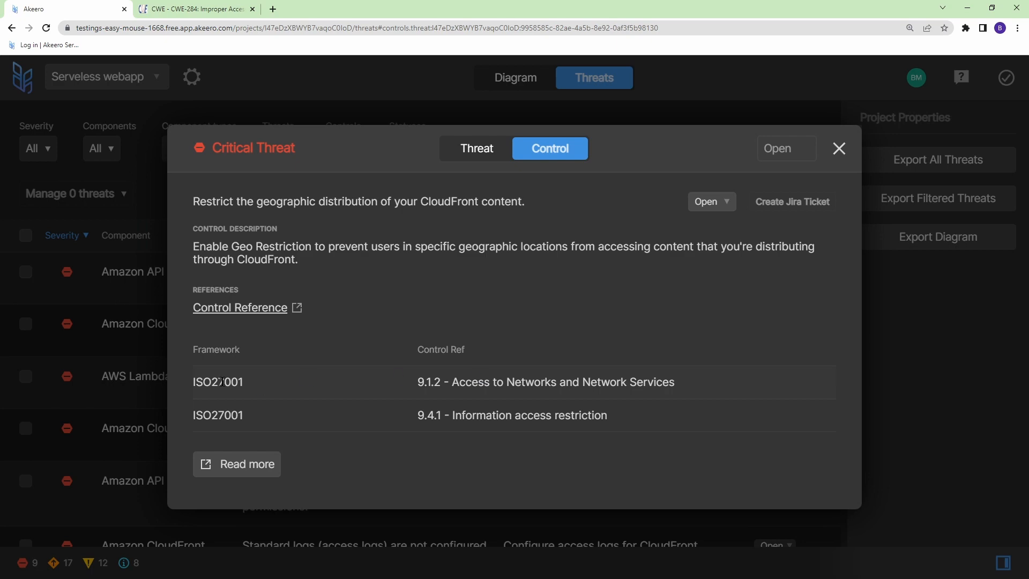
pyautogui.click(239, 308)
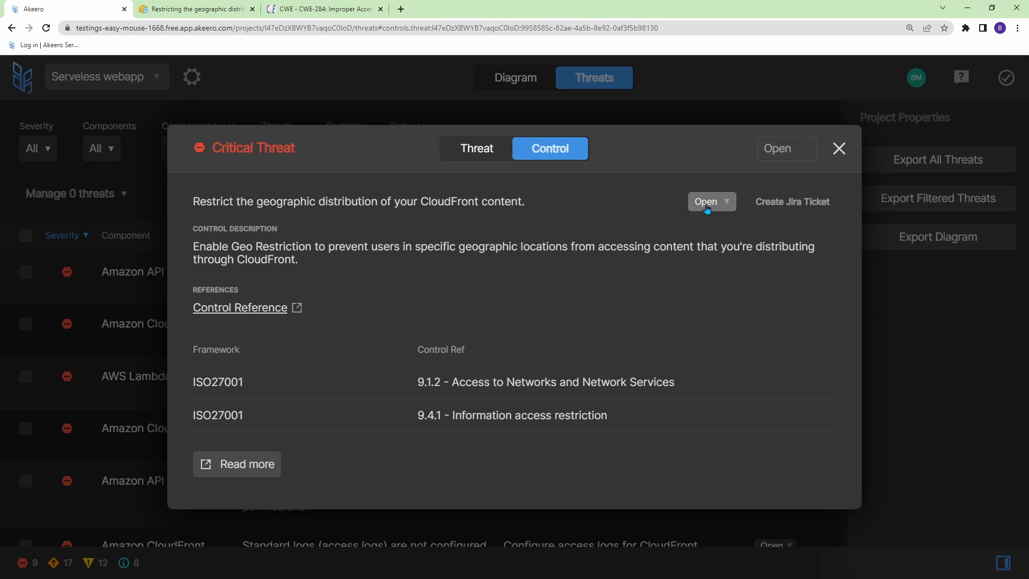
pyautogui.moveTo(735, 211)
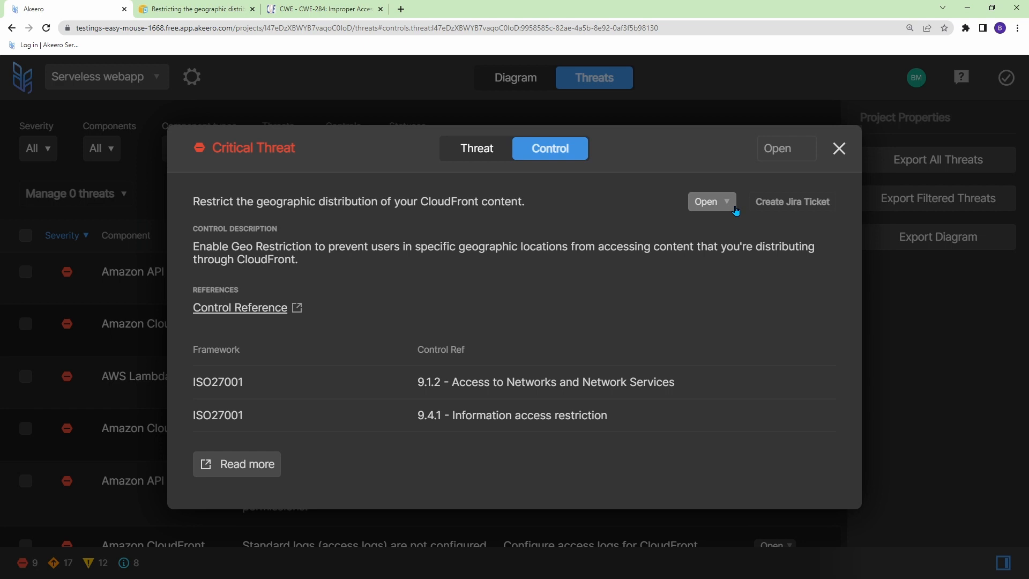
pyautogui.moveTo(772, 218)
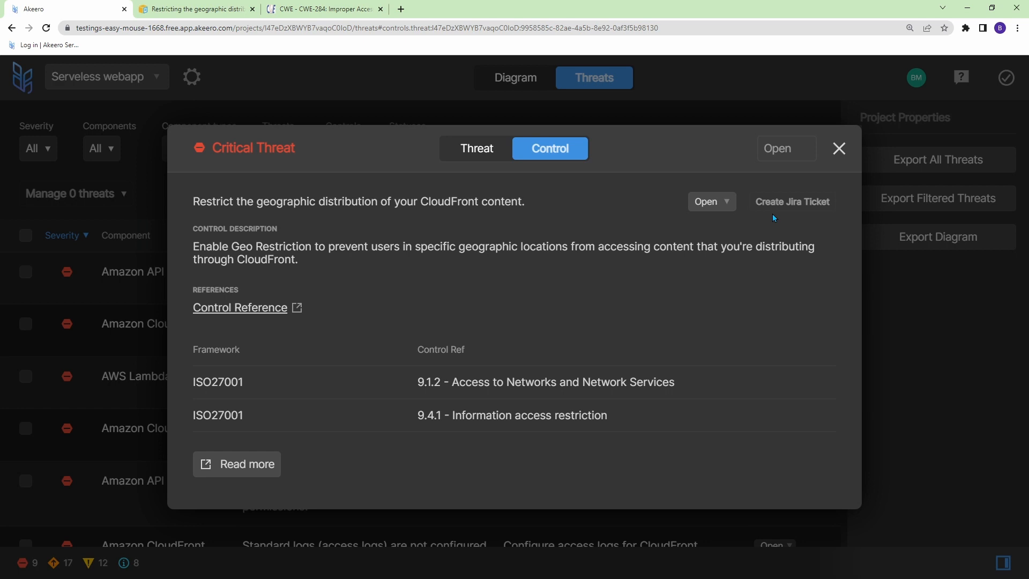
# Step: Set the CloudFront georestriction control's status to Won't Fix and return to the threat list
pyautogui.click(711, 201)
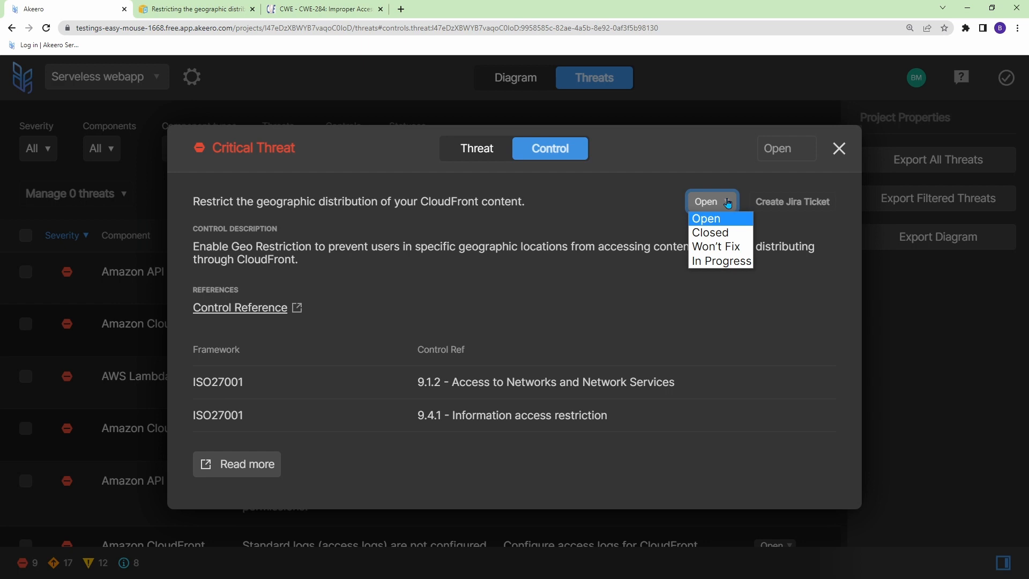
pyautogui.moveTo(714, 246)
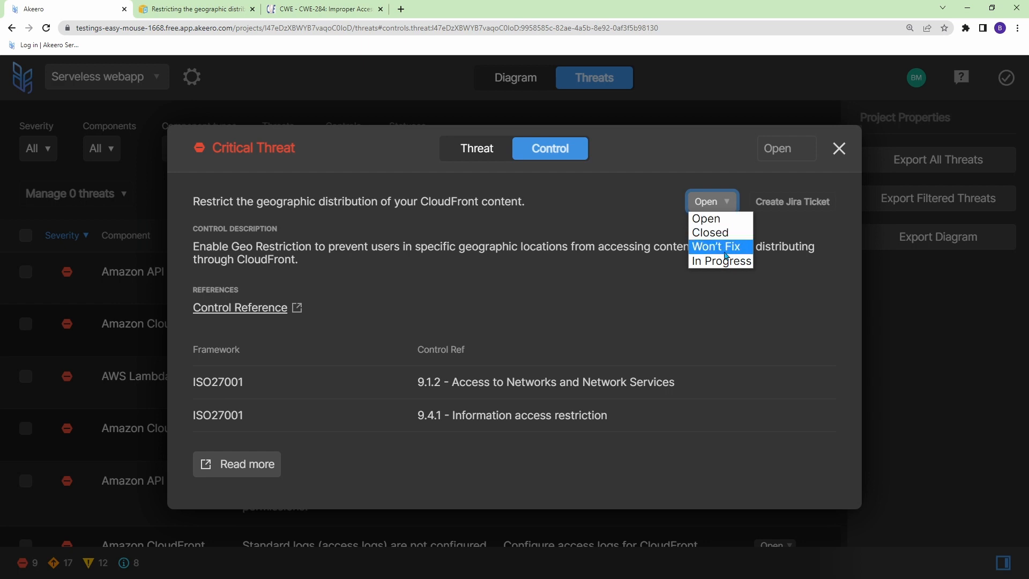
pyautogui.click(717, 247)
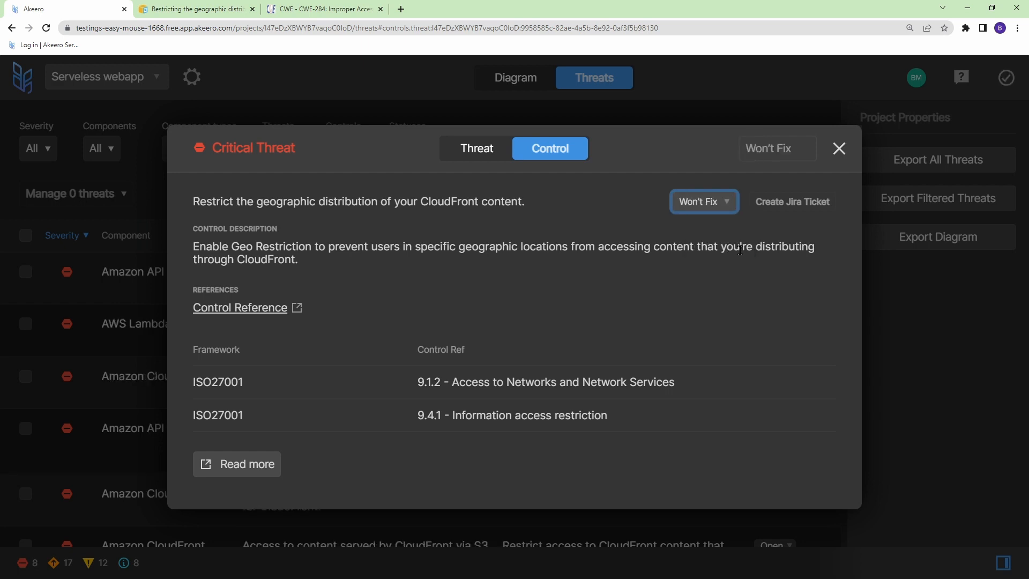
pyautogui.click(838, 148)
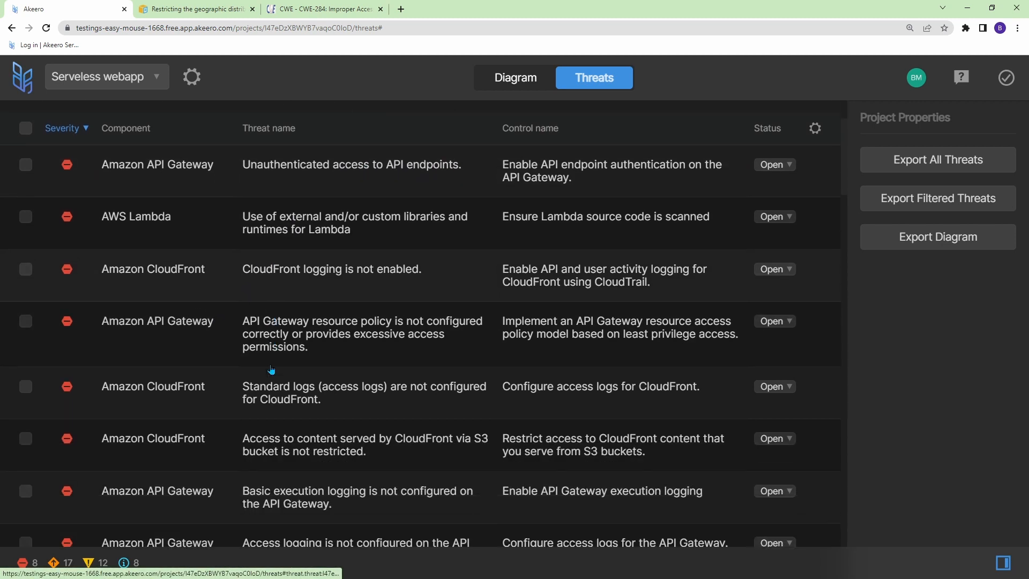
pyautogui.scroll(-3)
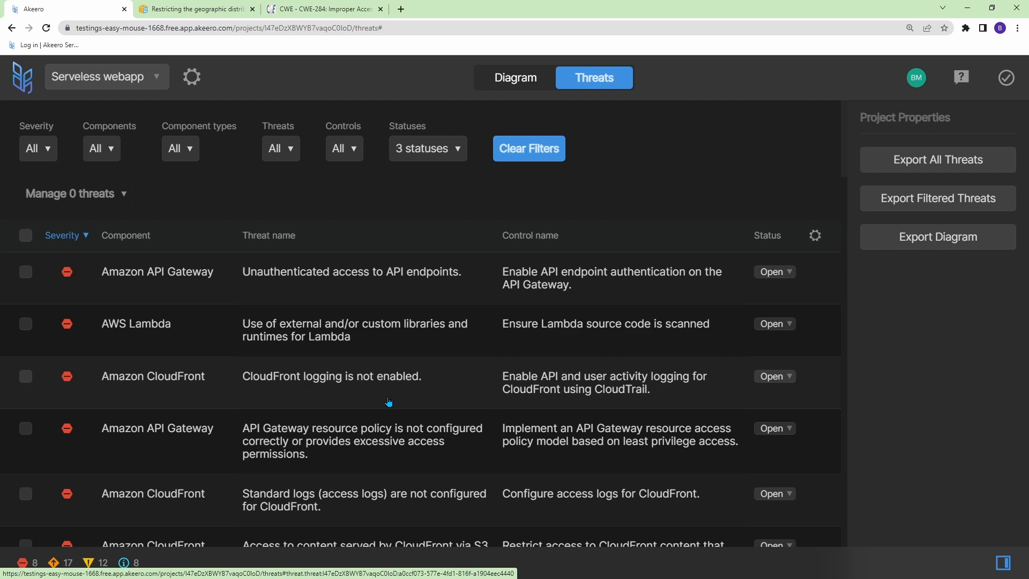
pyautogui.scroll(-3)
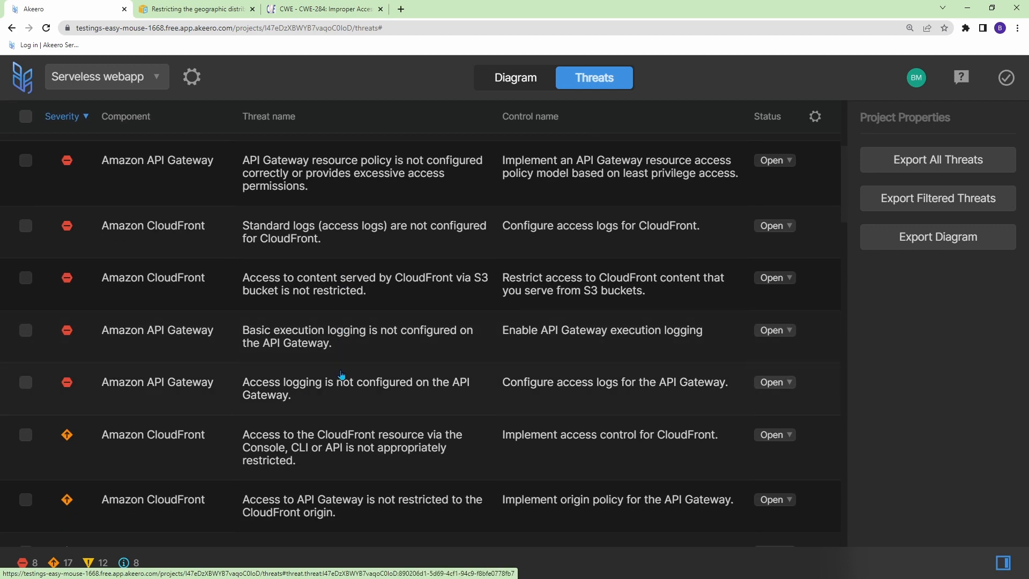
pyautogui.scroll(-3)
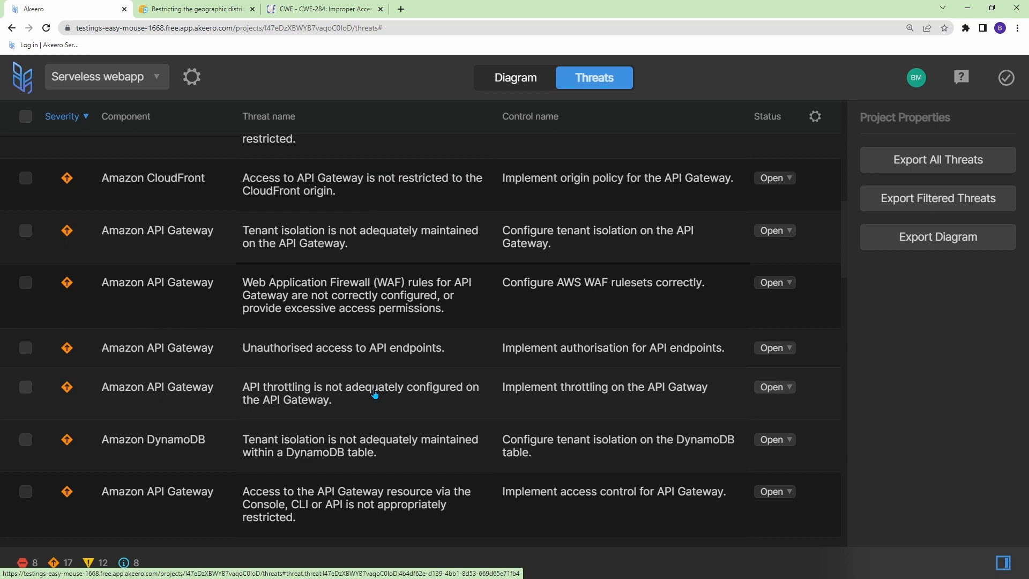
pyautogui.moveTo(376, 400)
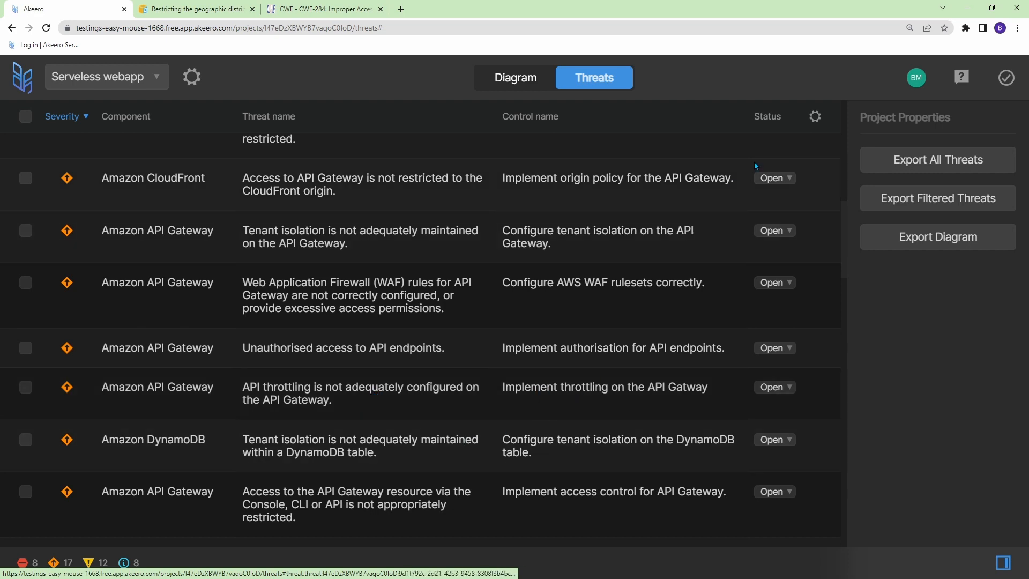
pyautogui.click(937, 158)
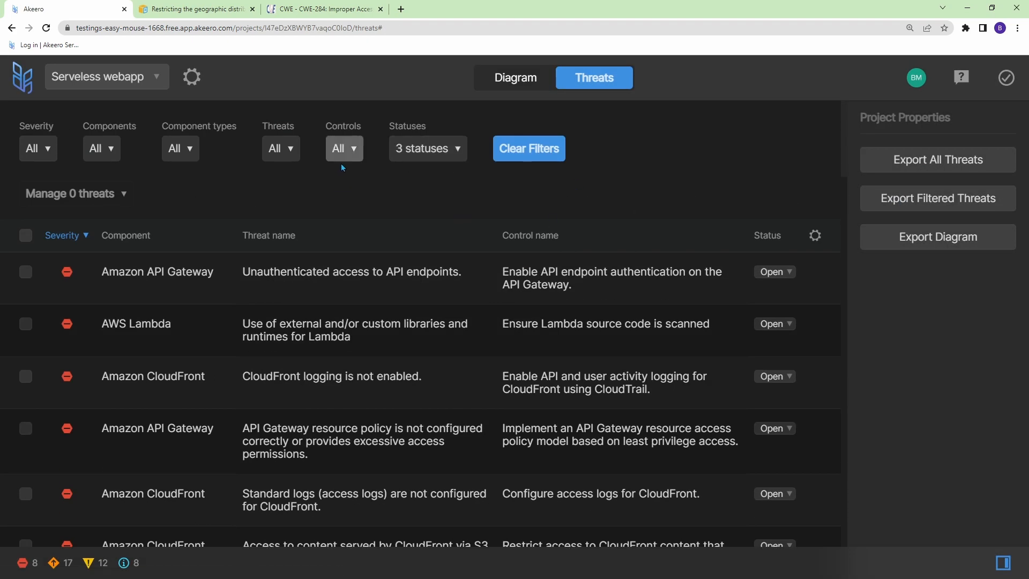
# Step: Filter the threat list to Amazon CloudFront components and begin exporting the filtered threats
pyautogui.click(101, 148)
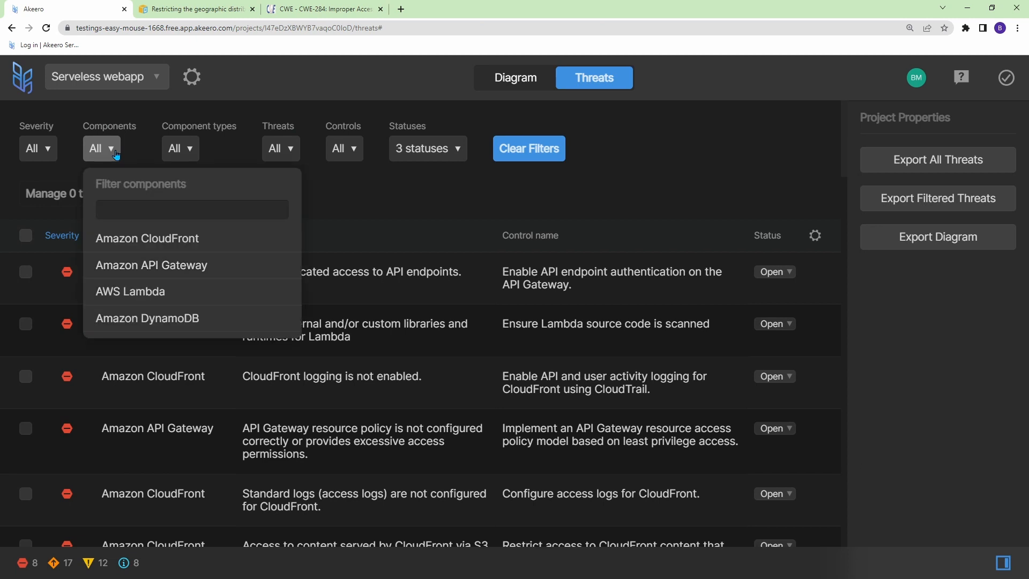
pyautogui.click(147, 238)
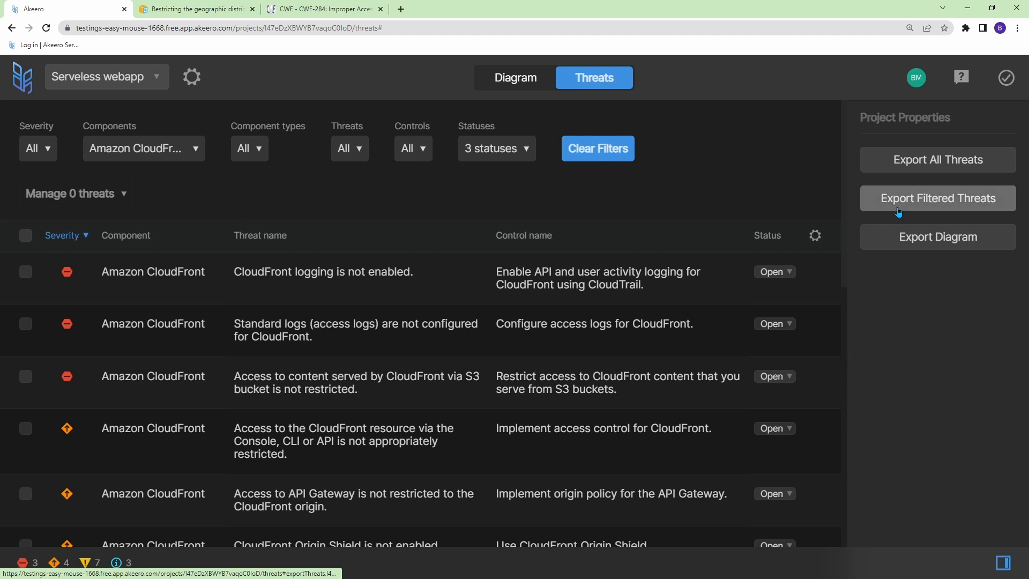
pyautogui.click(937, 199)
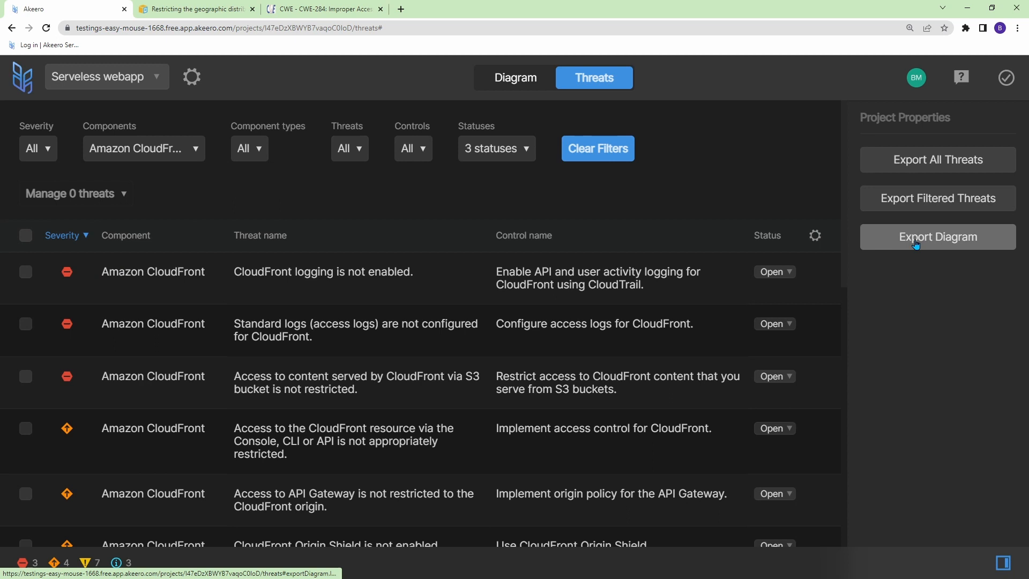
# Step: Download the Serverless webapp architecture diagram as a JPEG file
pyautogui.click(937, 236)
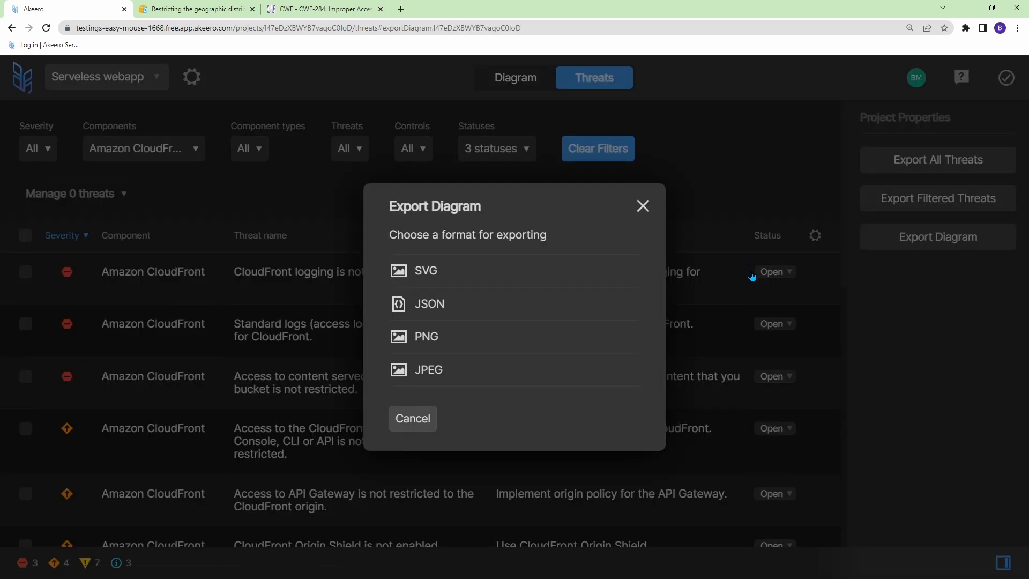
pyautogui.moveTo(451, 303)
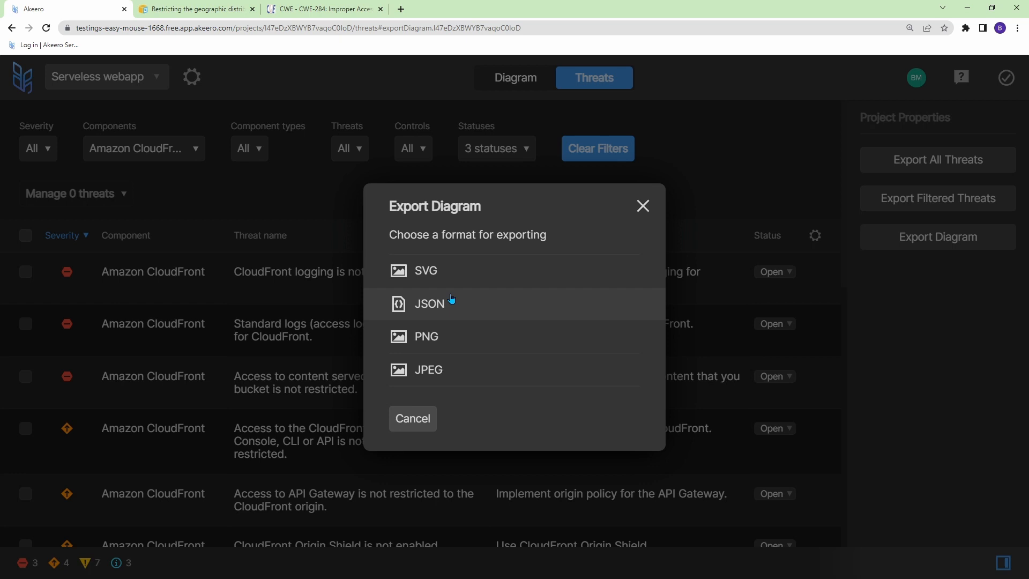
pyautogui.moveTo(460, 296)
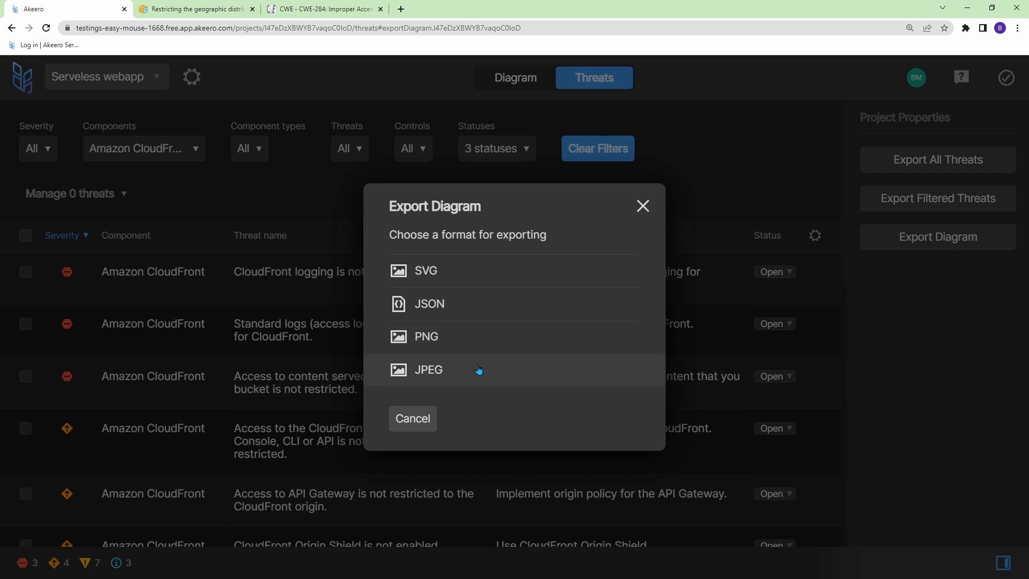
pyautogui.click(428, 368)
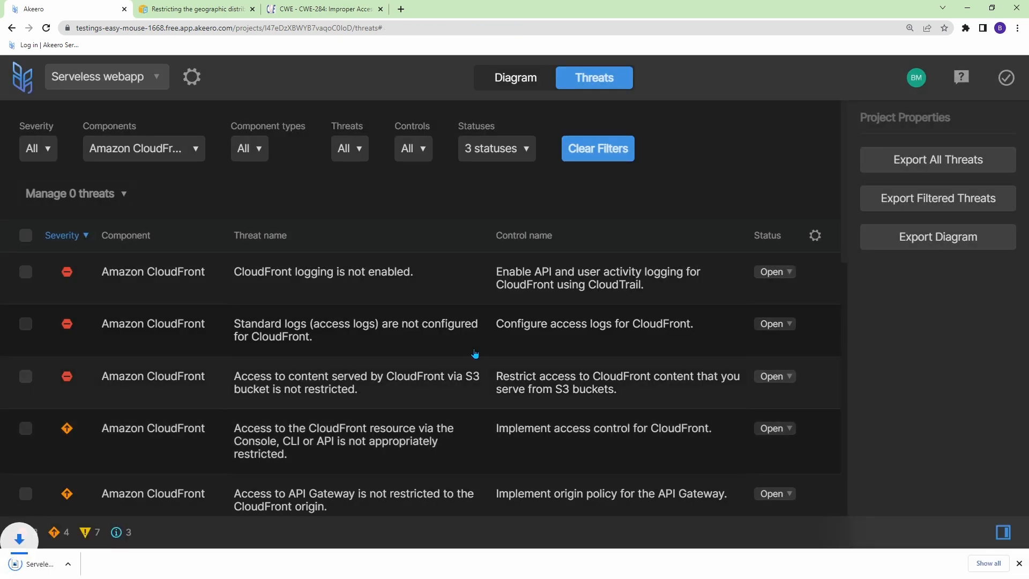
# Step: View the downloaded diagram JPEG in Photos, maximized and zoomed to read its labels
pyautogui.click(20, 537)
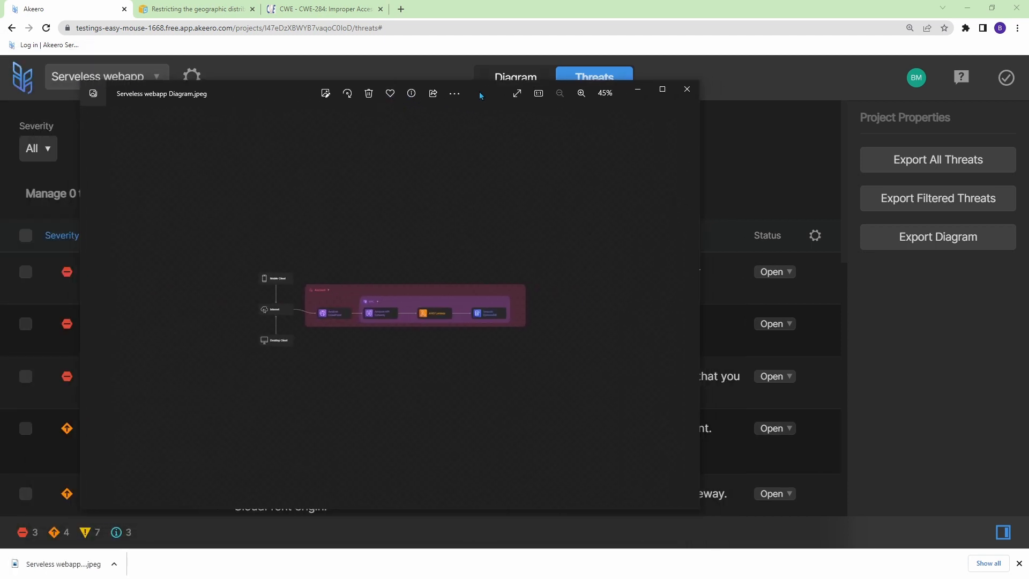
pyautogui.click(662, 89)
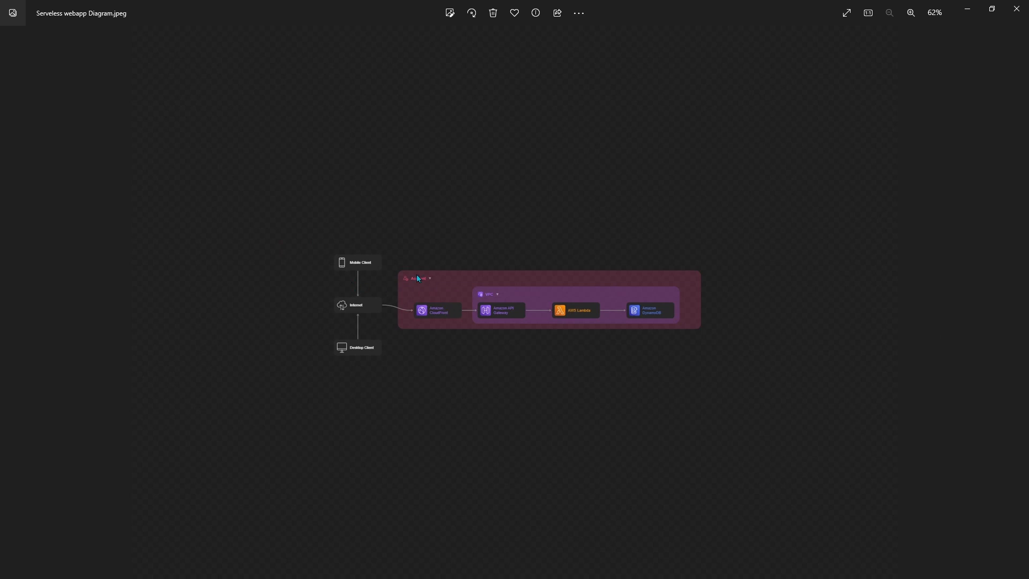
pyautogui.moveTo(175, 34)
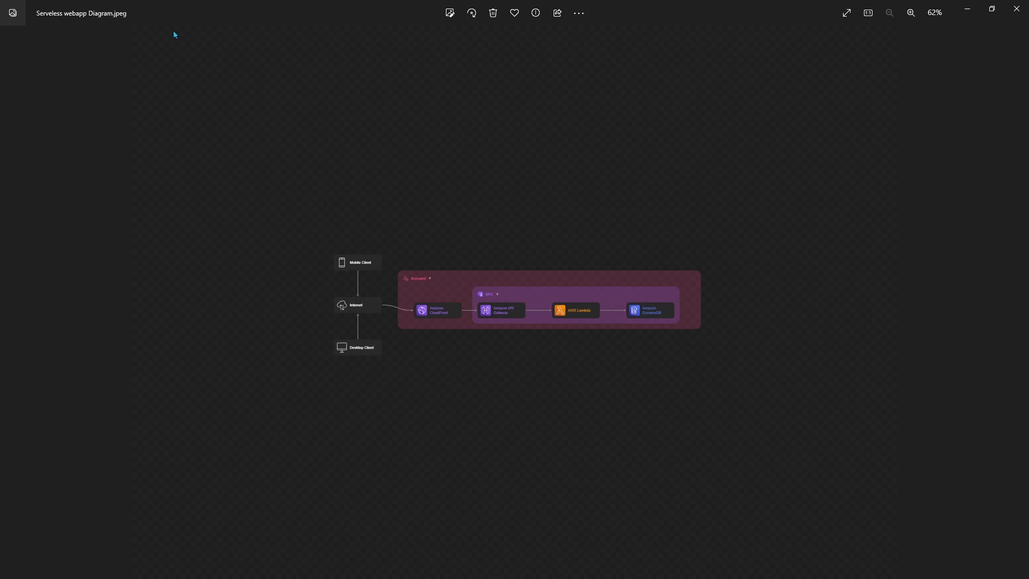
pyautogui.click(911, 13)
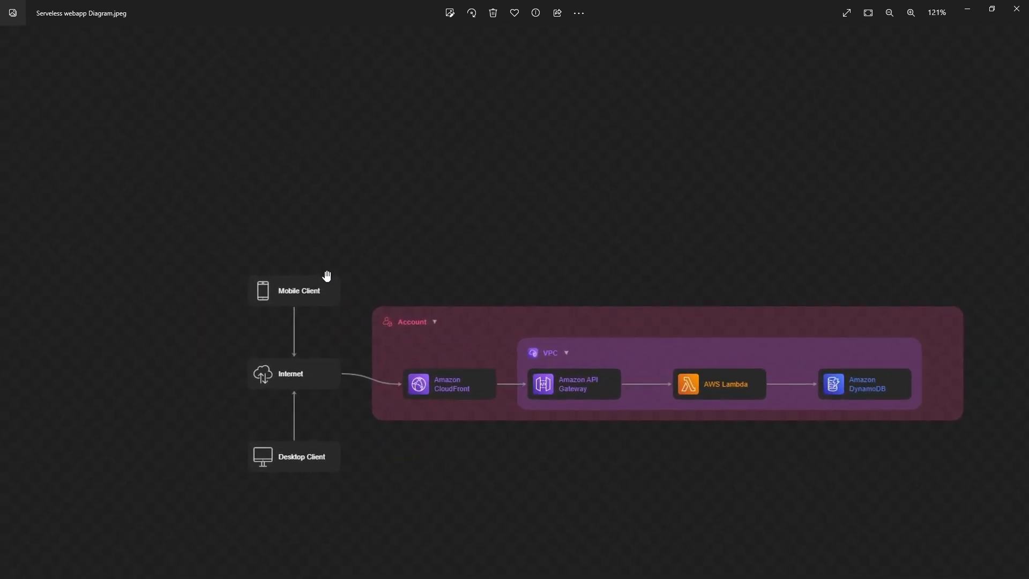
pyautogui.moveTo(446, 248)
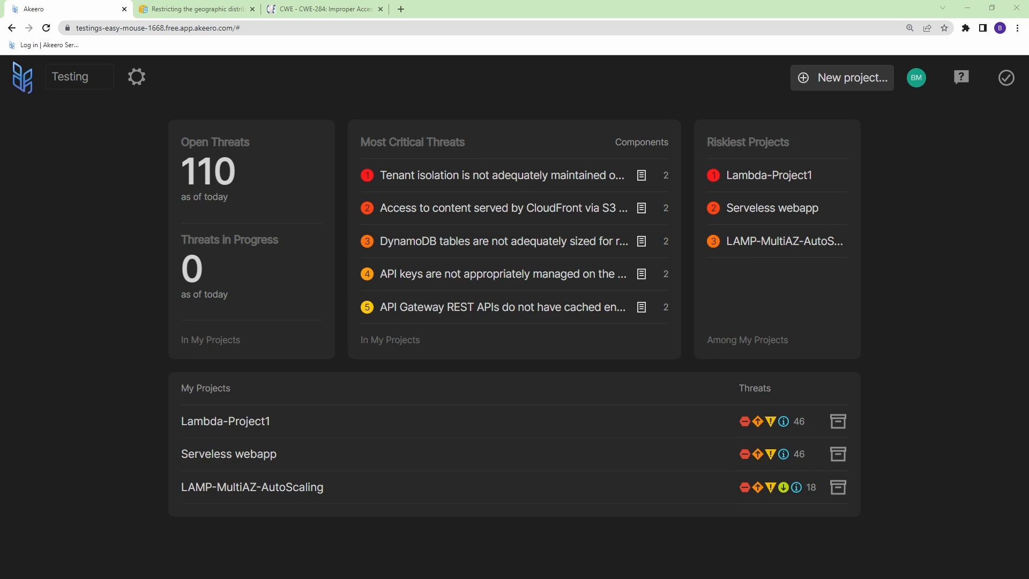
# Step: Create a new project named multi-az-server set to import from CloudFormation
pyautogui.click(846, 77)
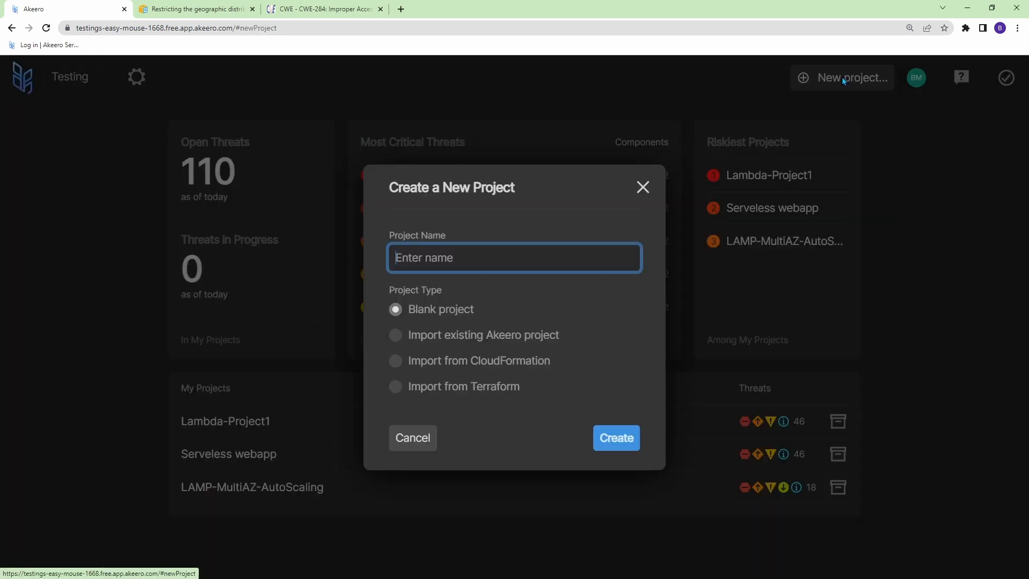
pyautogui.moveTo(618, 238)
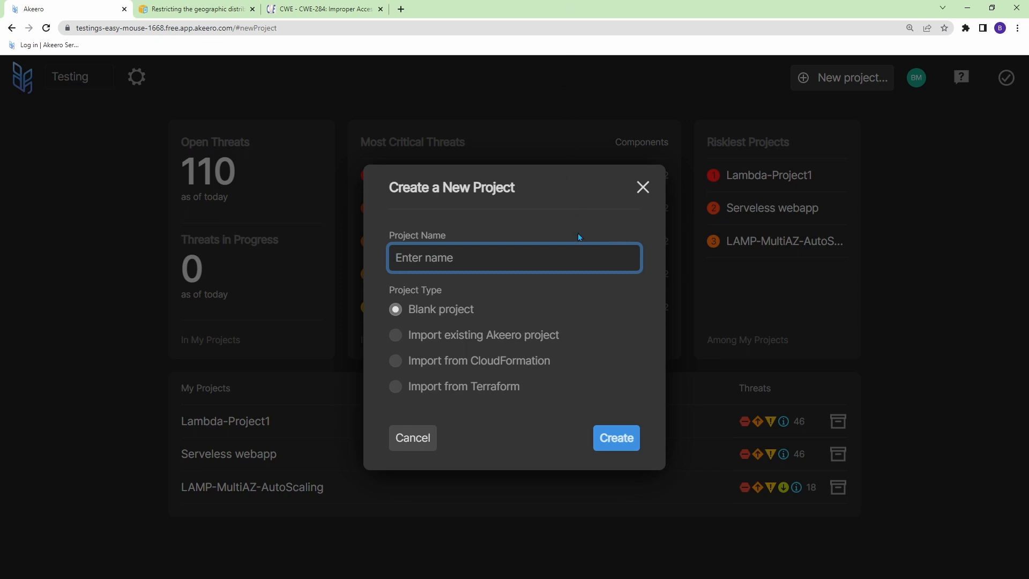
pyautogui.click(395, 360)
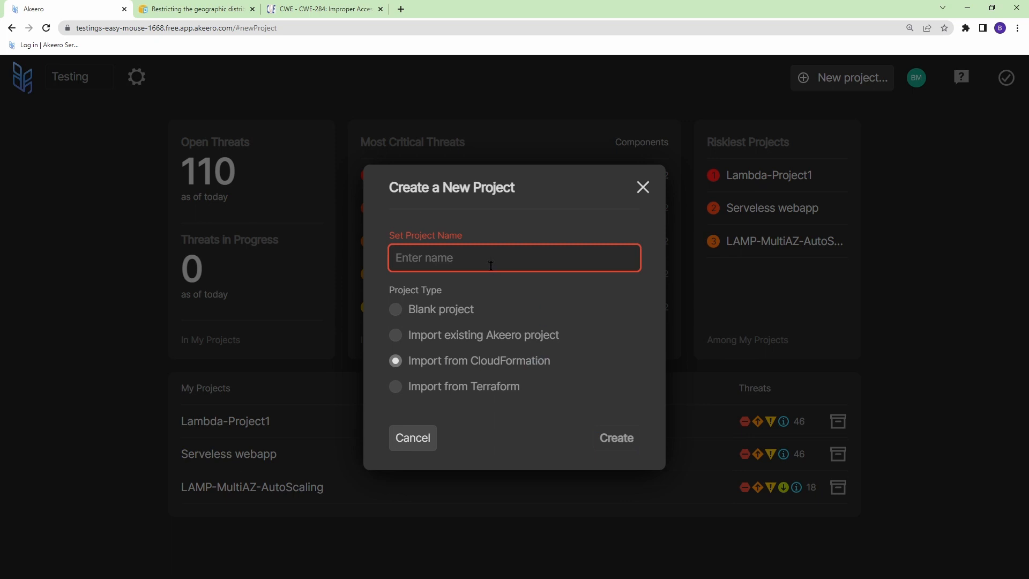
pyautogui.write('multi-az-server')
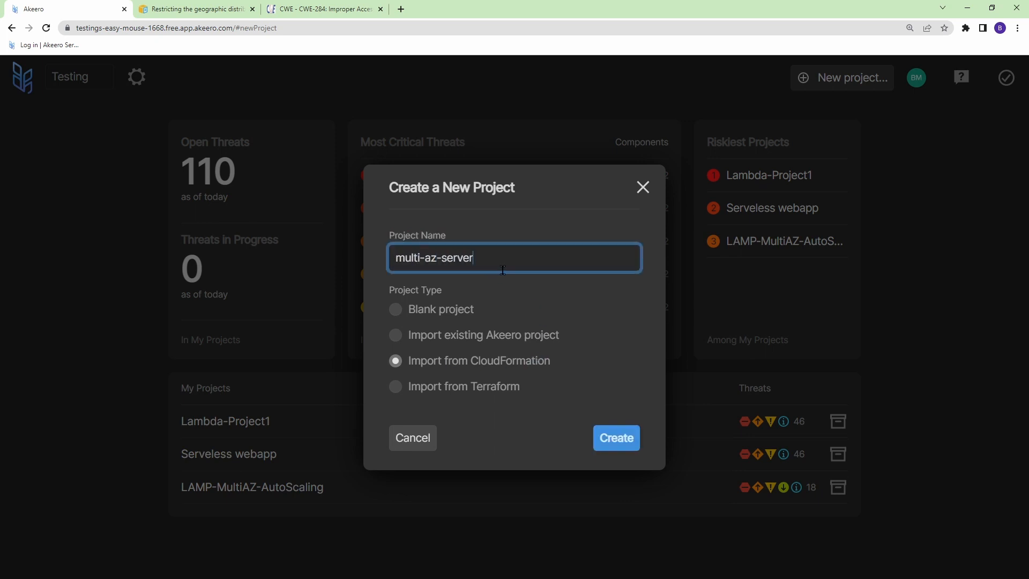
pyautogui.click(616, 437)
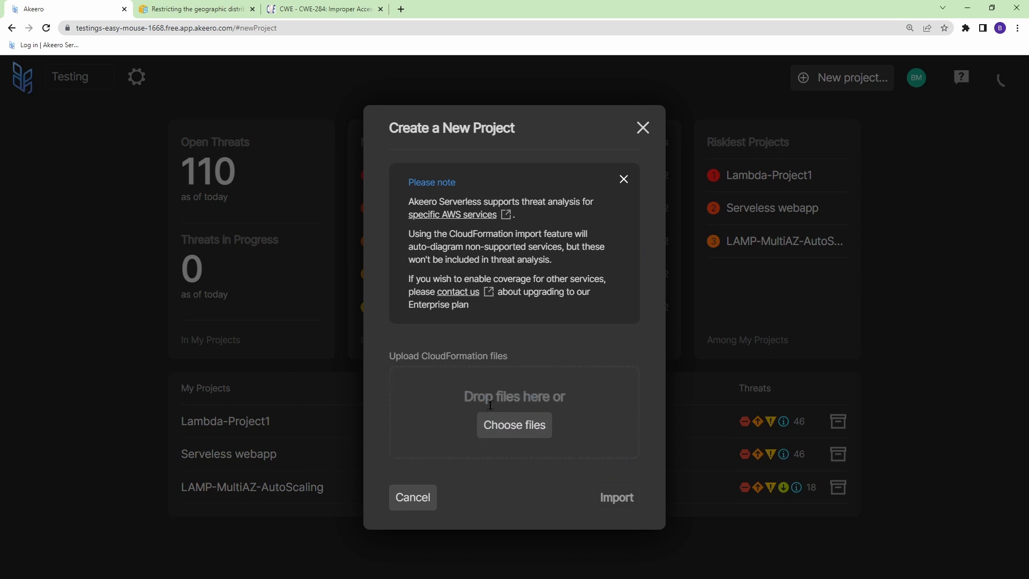
# Step: Upload WordPress_Multi_AZ.json with Private trust zone, Sensitive data and Bidirectional HTTPS defaults, then import it
pyautogui.click(513, 424)
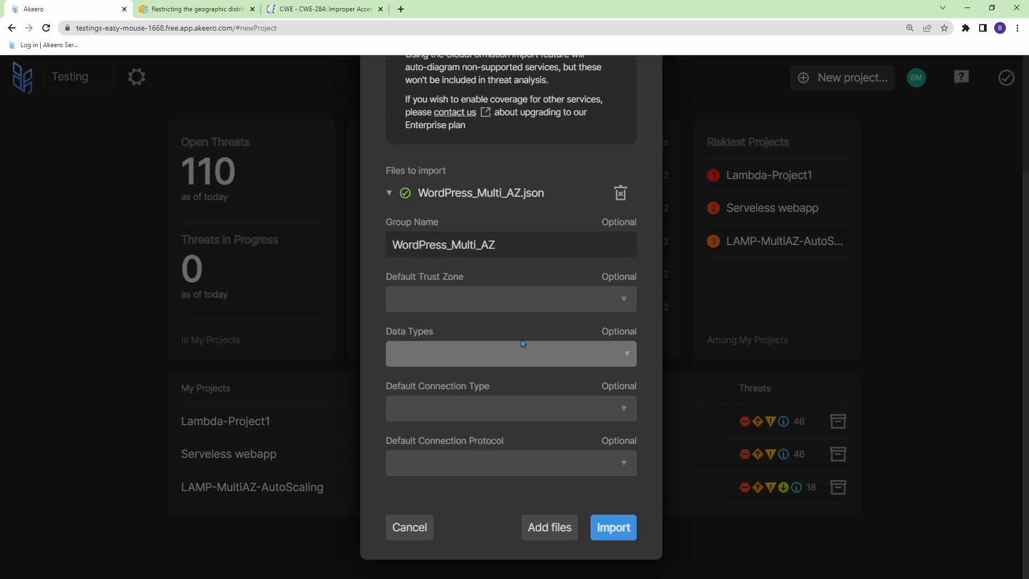
pyautogui.click(510, 299)
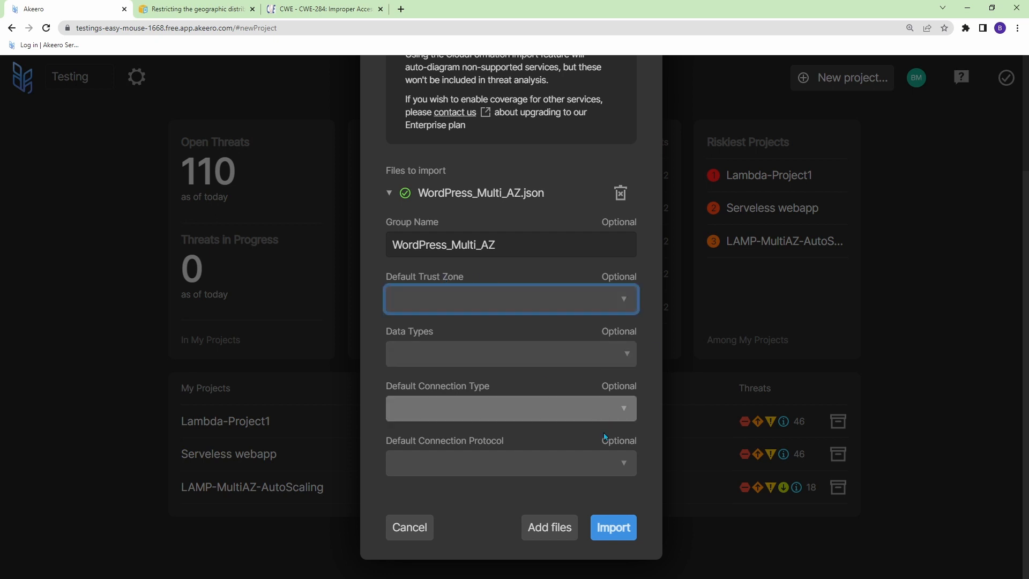
pyautogui.click(510, 299)
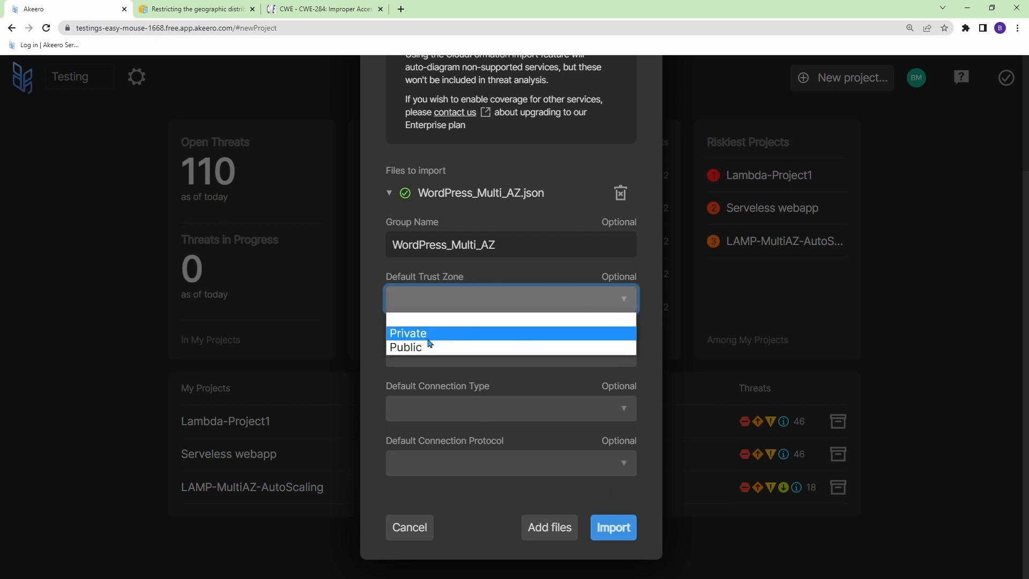
pyautogui.click(408, 333)
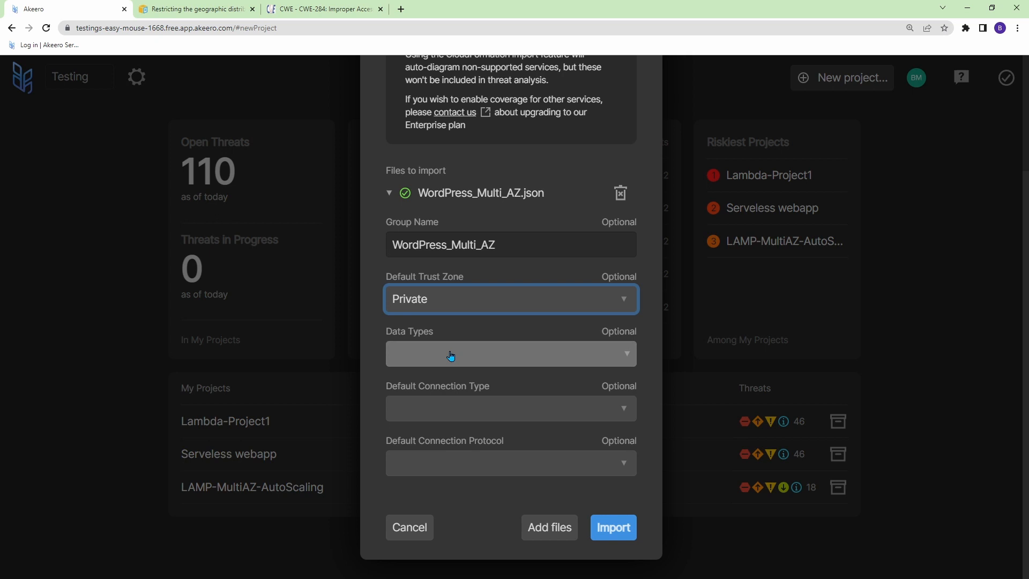
pyautogui.click(511, 408)
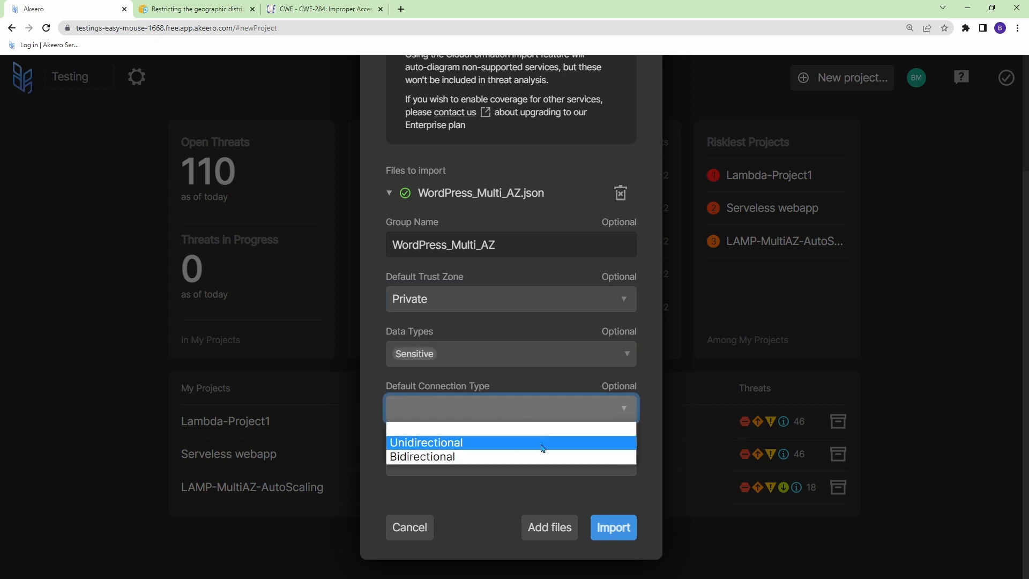
pyautogui.click(422, 456)
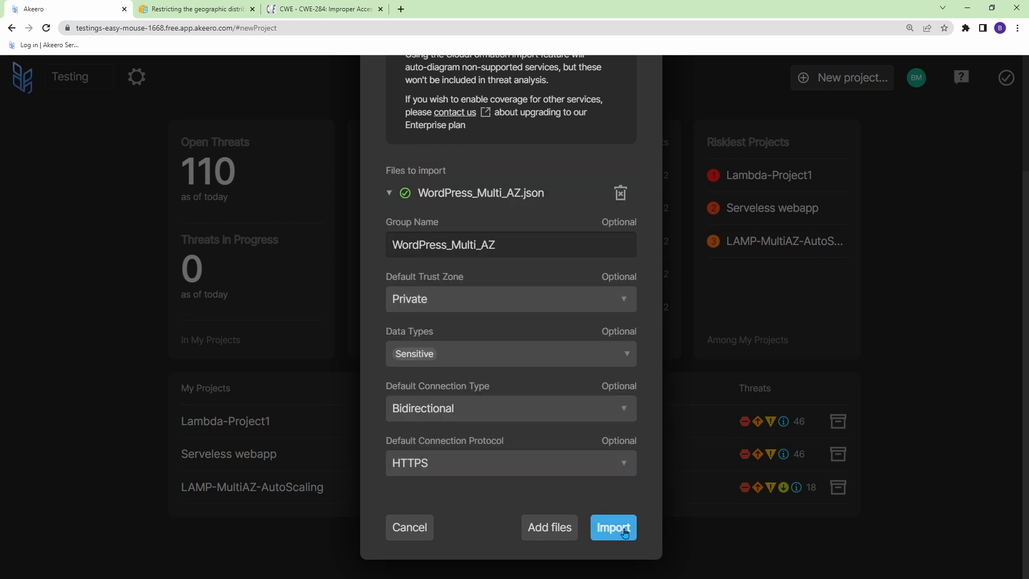
pyautogui.click(613, 527)
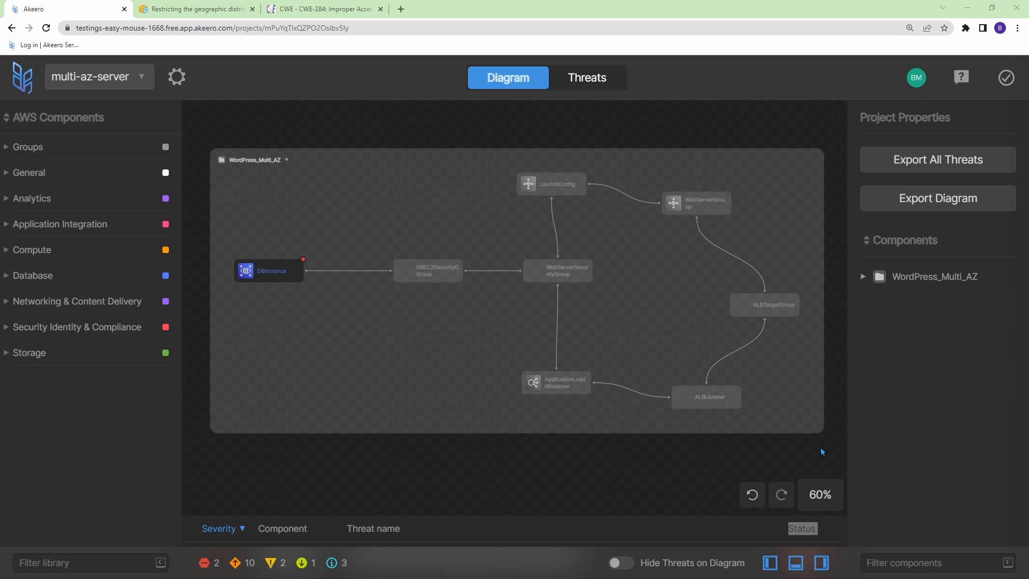
pyautogui.moveTo(492, 304)
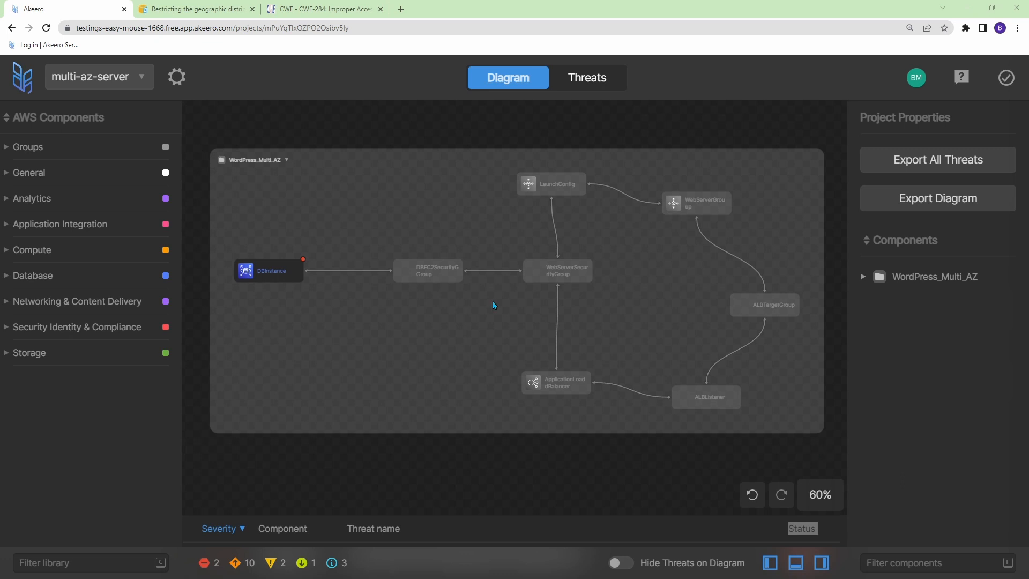
pyautogui.moveTo(269, 263)
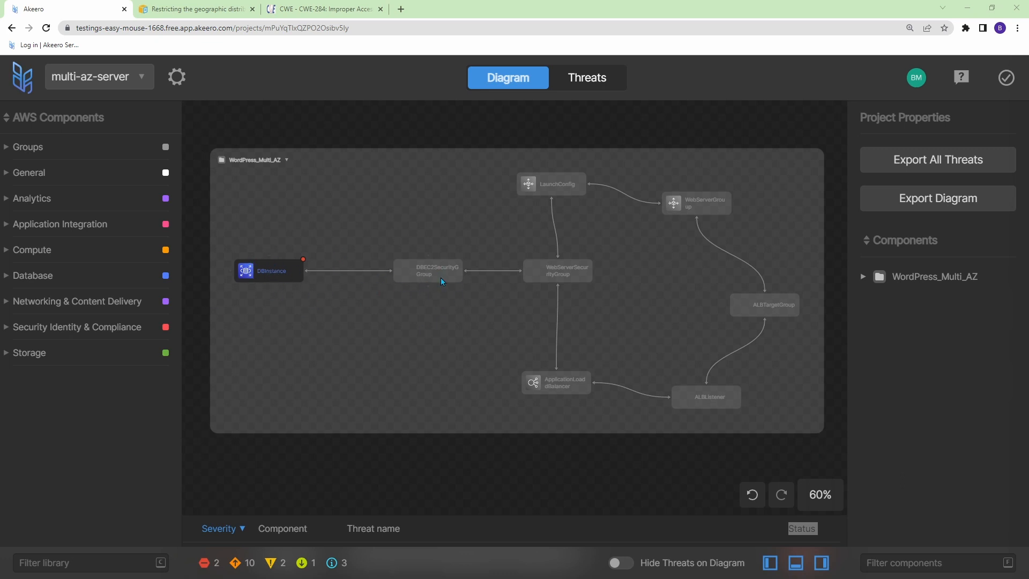
pyautogui.moveTo(393, 286)
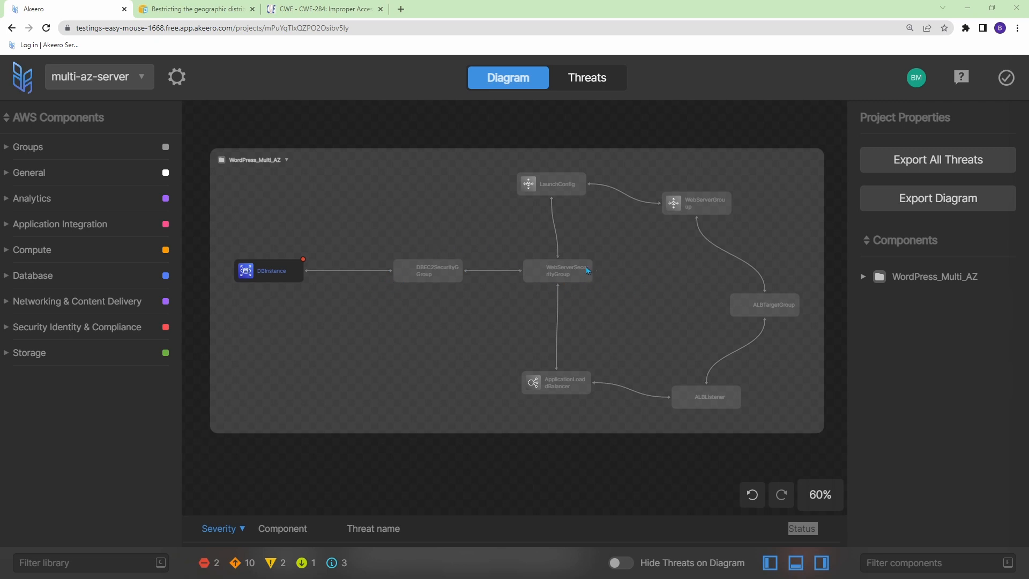
# Step: Inspect the WordPress_Multi_AZ group and ApplicationLoadBalancer properties: Private zone, Sensitive data, analysis not enabled
pyautogui.click(256, 160)
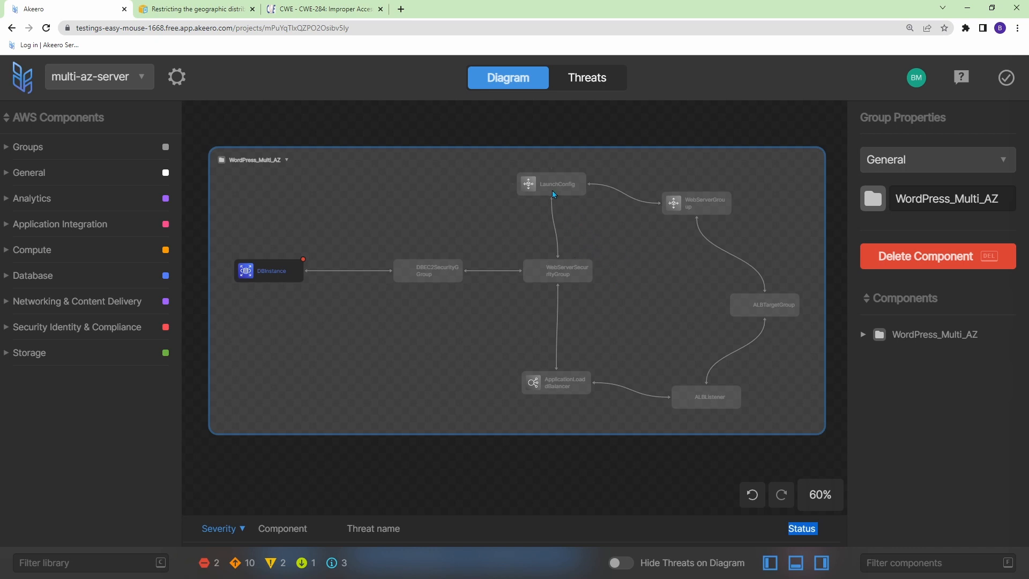
pyautogui.moveTo(623, 365)
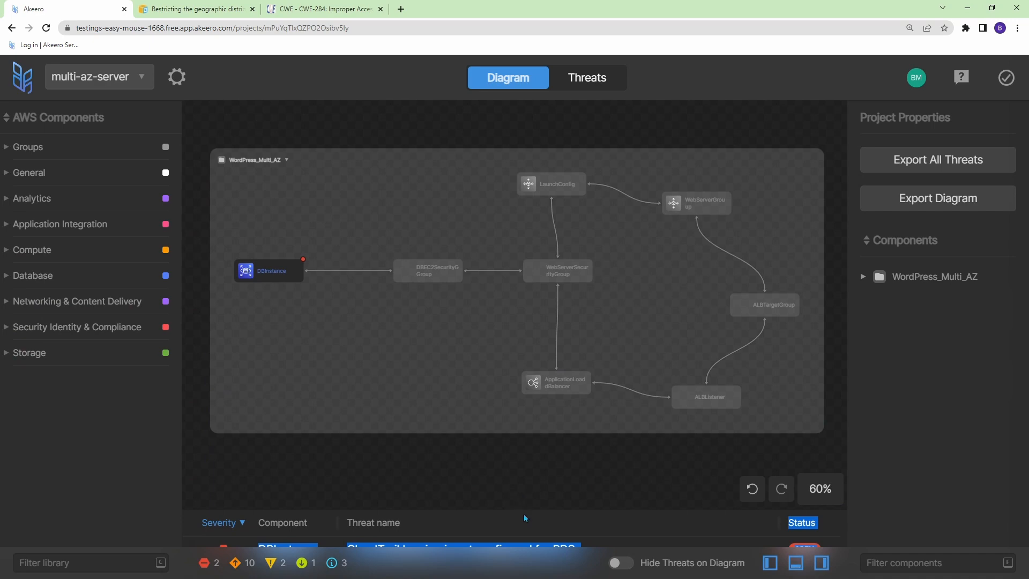
pyautogui.click(555, 382)
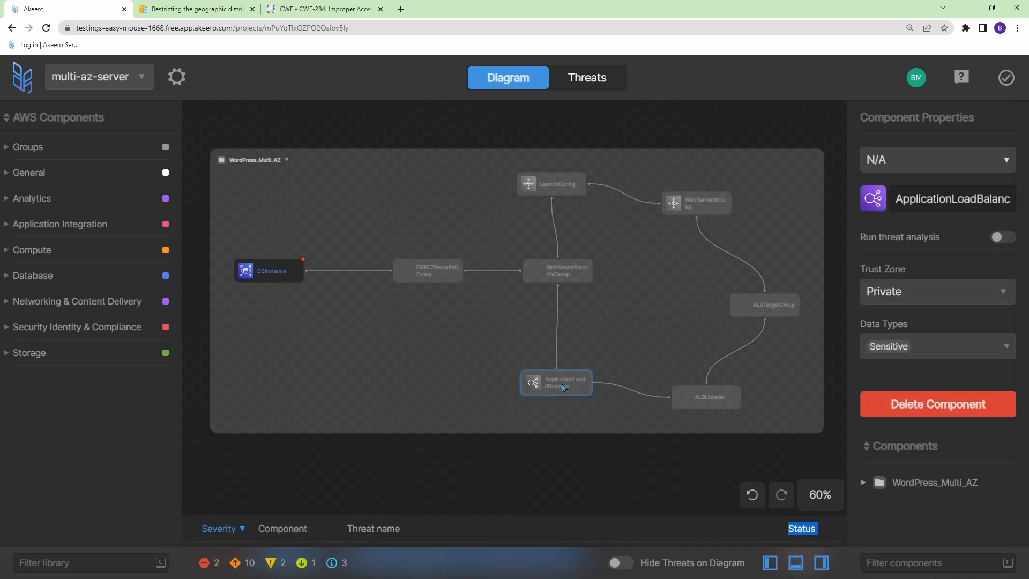